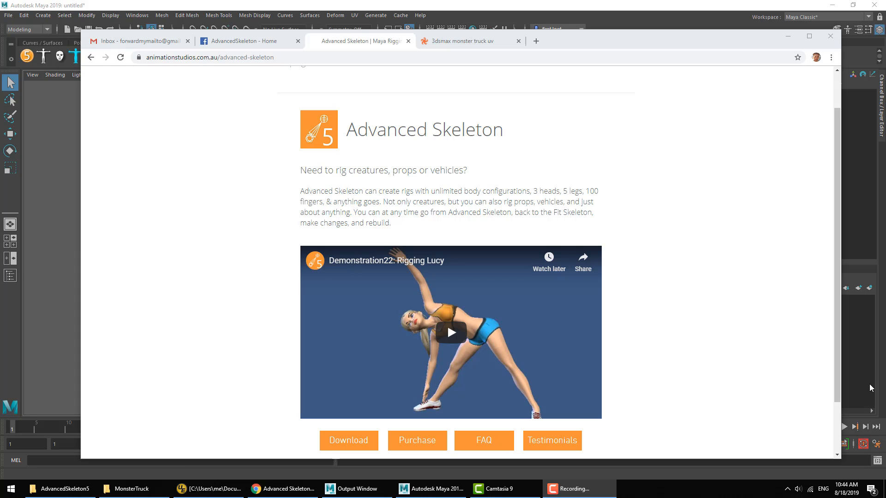
mouse_move(578, 189)
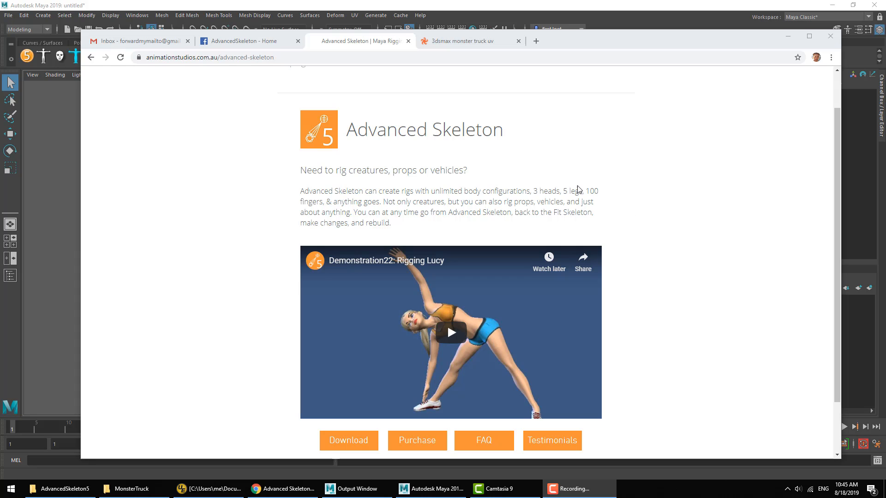
Step: Switch to the Chrome tab showing the Monster Truck LowPoly page on TurboSquid
click(471, 41)
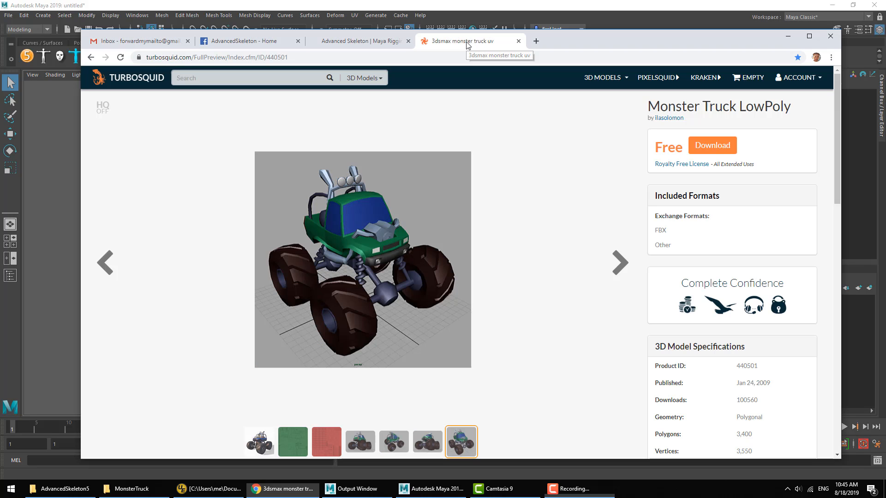
mouse_move(458, 56)
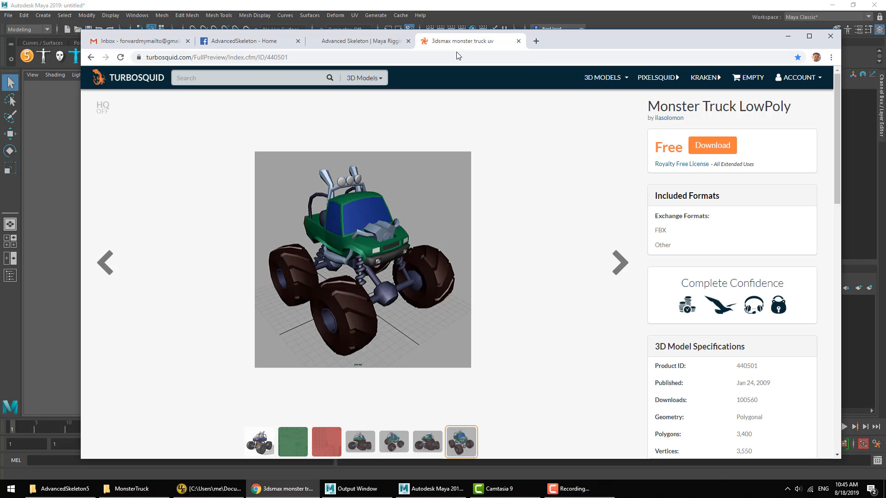
mouse_move(444, 250)
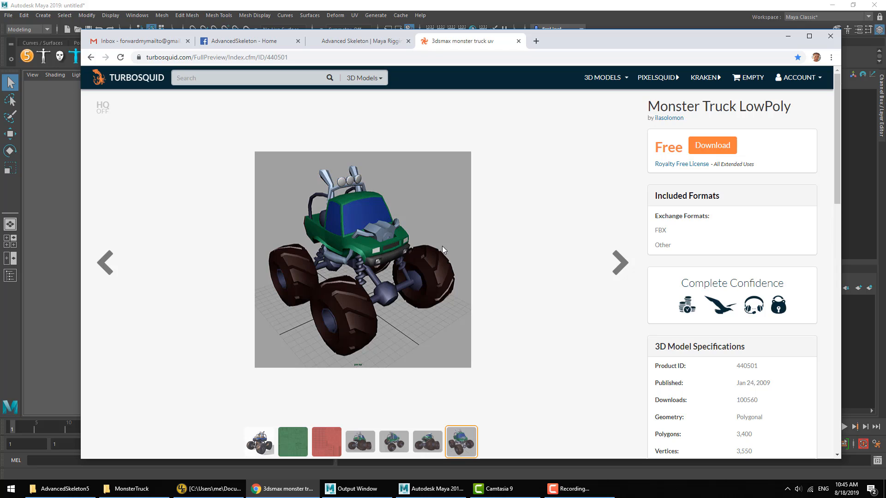
mouse_move(399, 313)
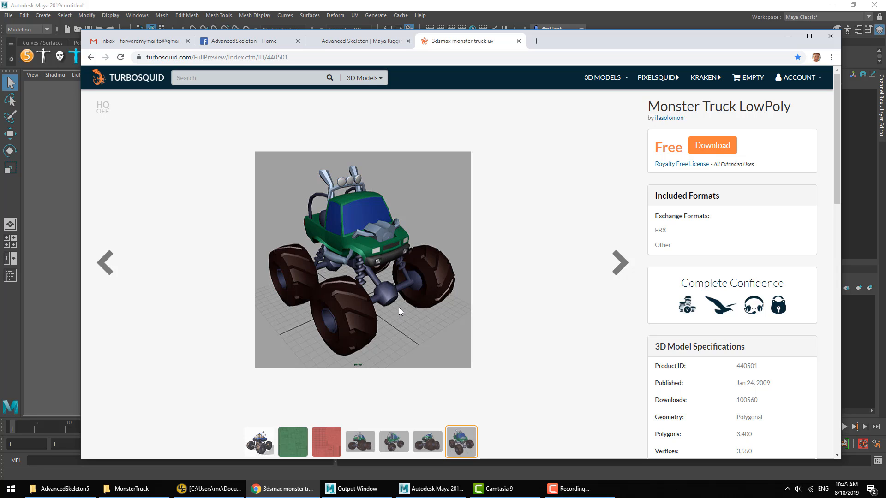
mouse_move(666, 108)
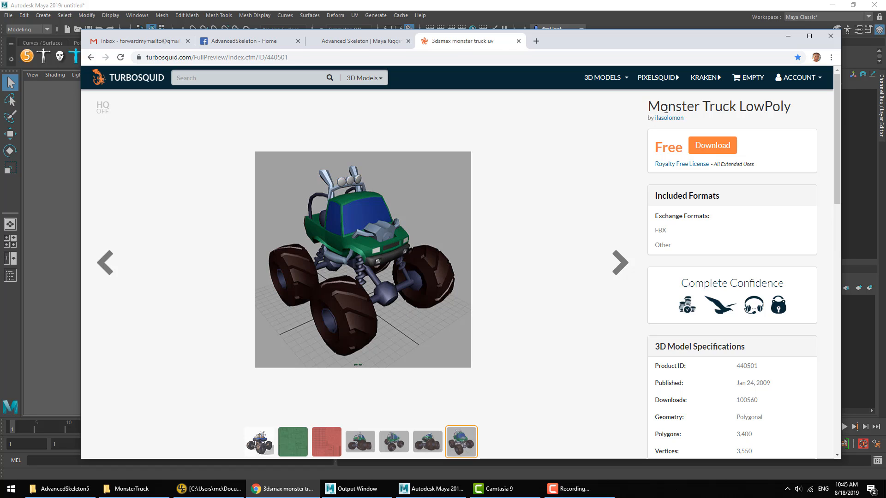
mouse_move(250, 202)
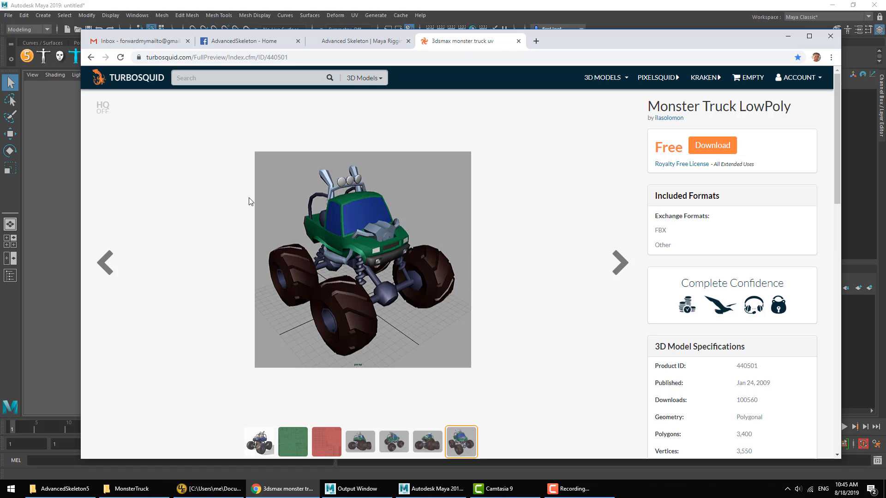
Step: Back in Maya, open the monsterTruck.ma scene via File > Open Scene
click(430, 489)
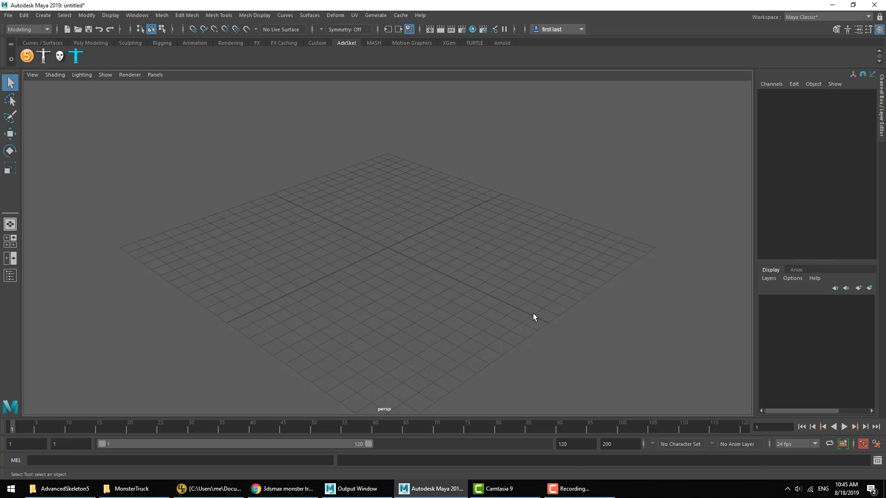
click(8, 16)
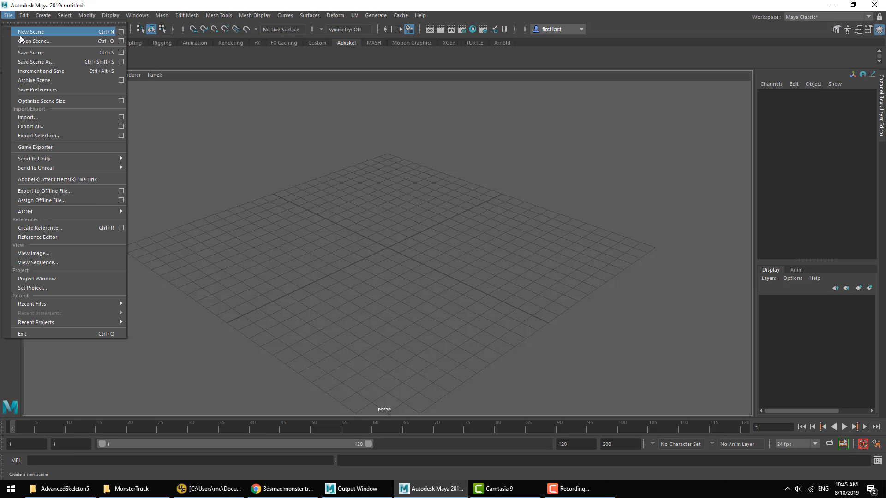
mouse_move(34, 41)
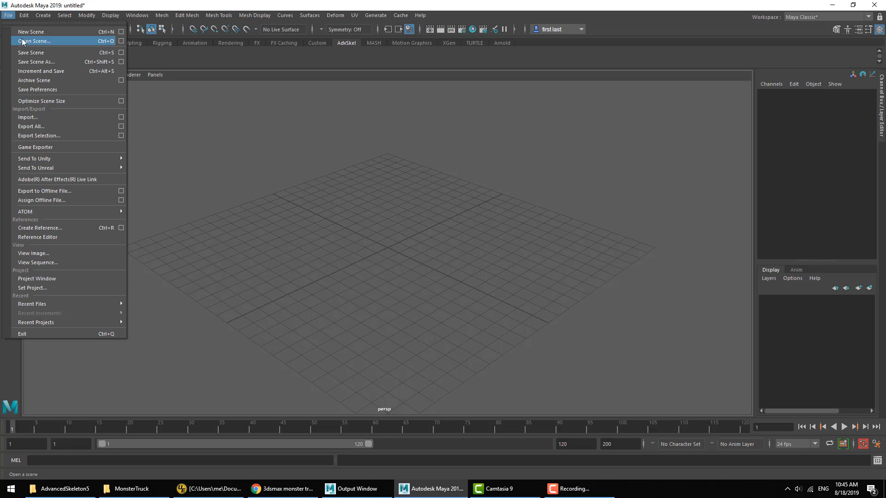
click(34, 41)
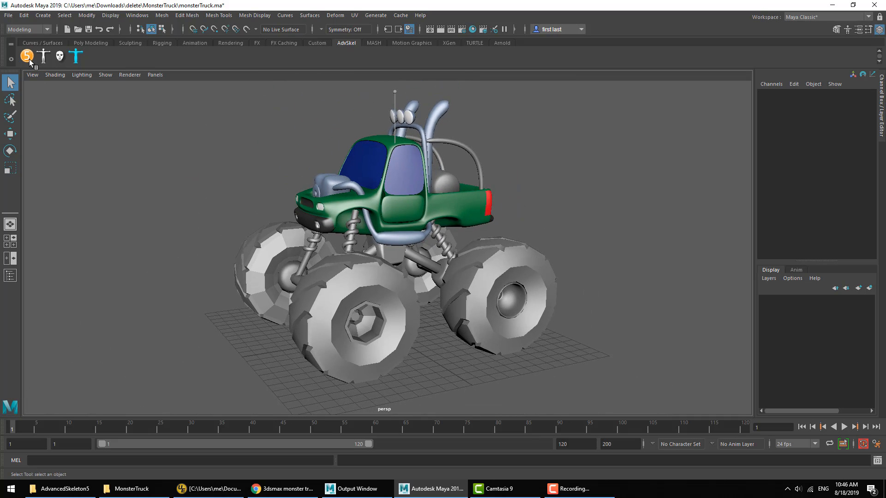
Step: Launch AdvancedSkeleton5 from the shelf and dock it via the About section's Workspace button
click(27, 56)
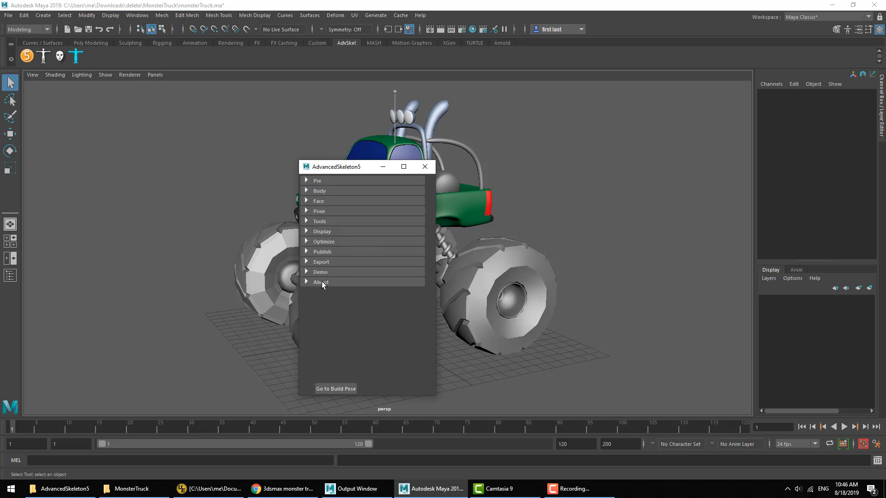
mouse_move(319, 285)
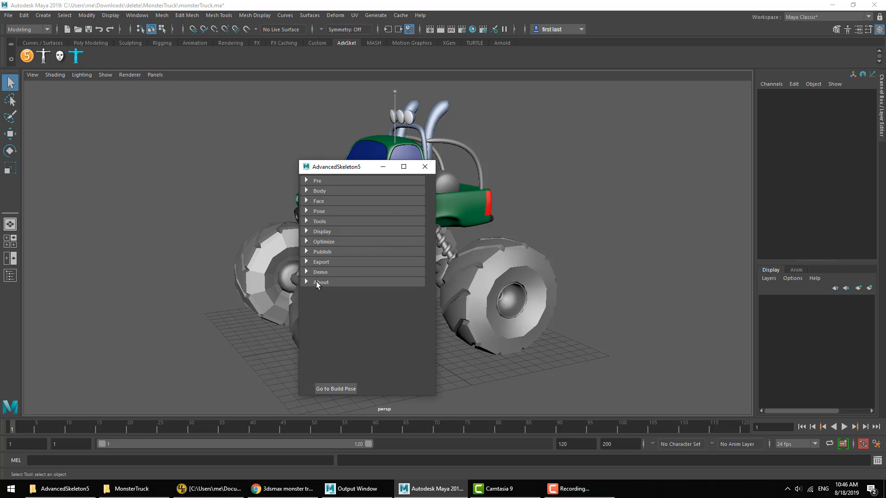
drag(338, 166, 274, 132)
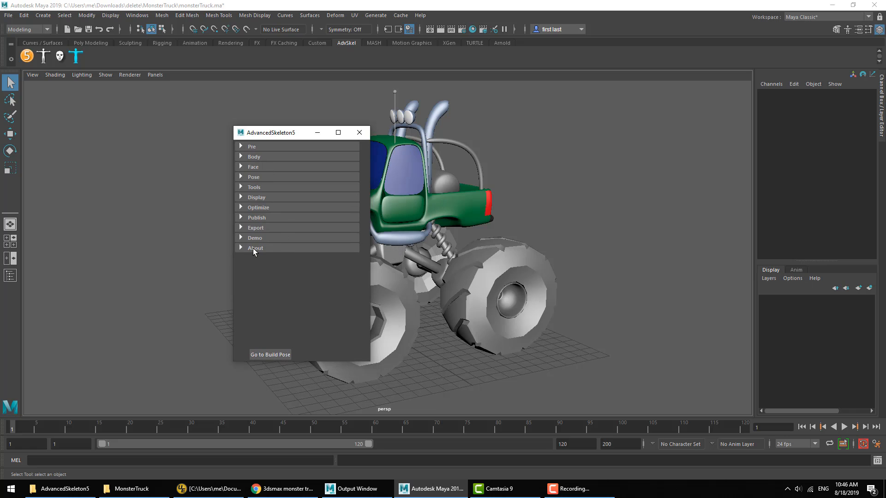
click(255, 248)
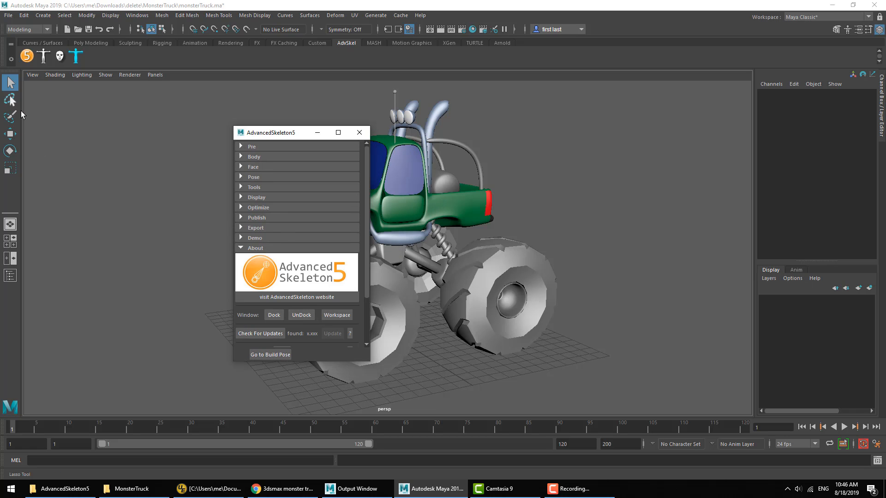
mouse_move(294, 158)
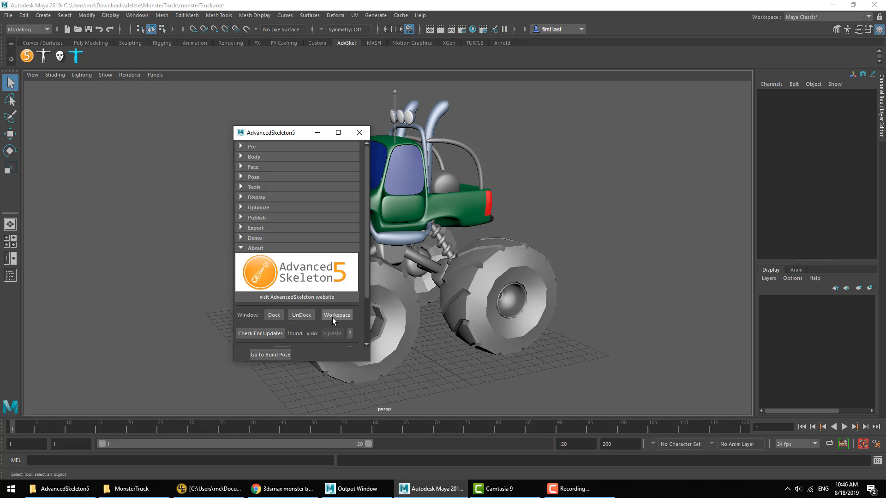
click(273, 314)
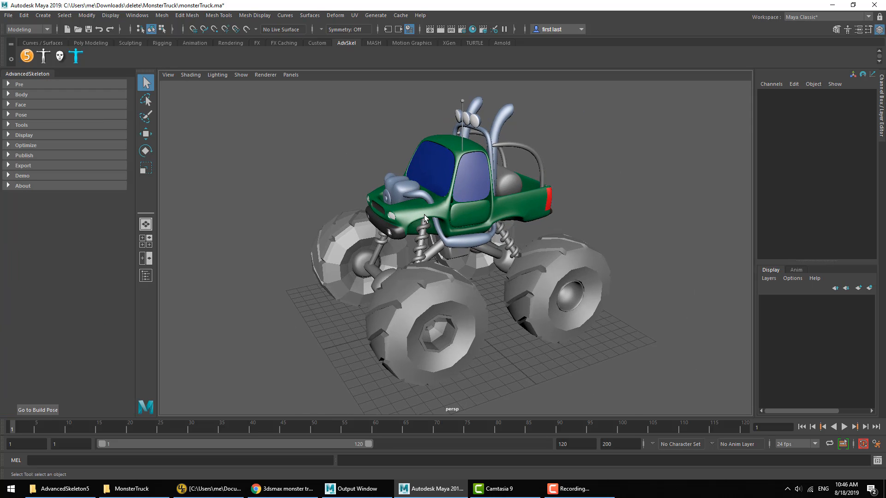
mouse_move(426, 216)
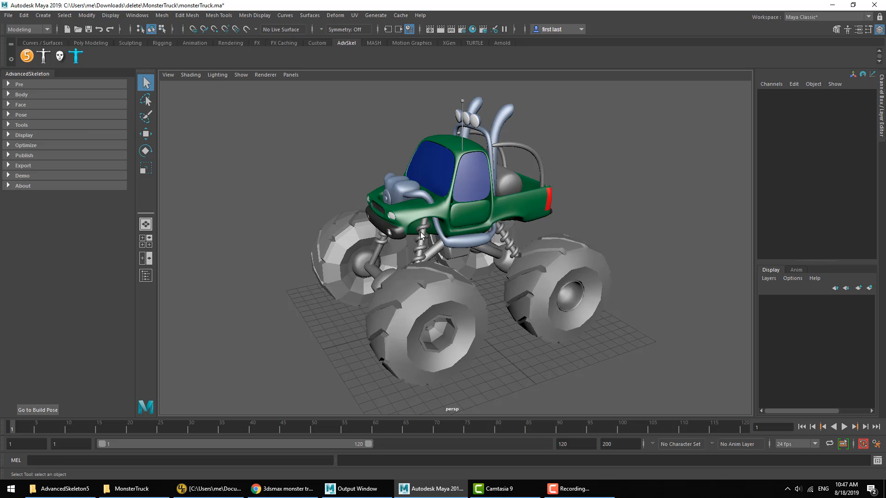
Step: From the Pre section, make a new scene and reference in monsterTruck.ma
click(20, 84)
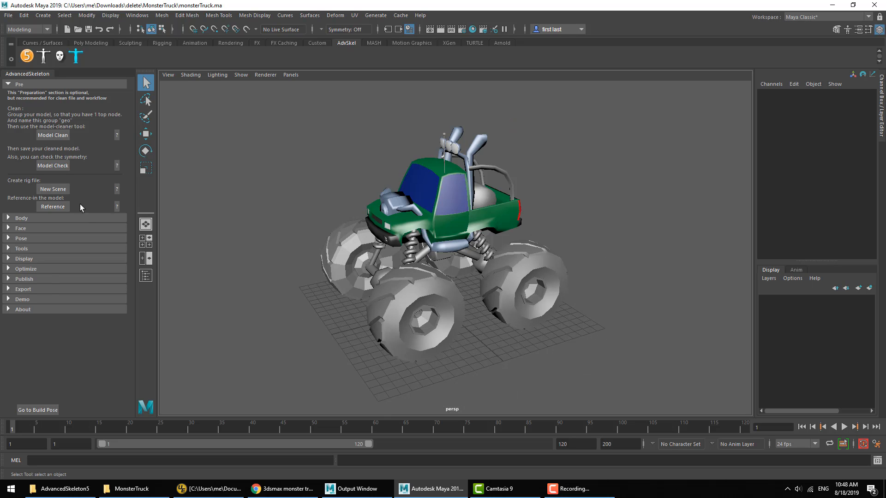
click(53, 190)
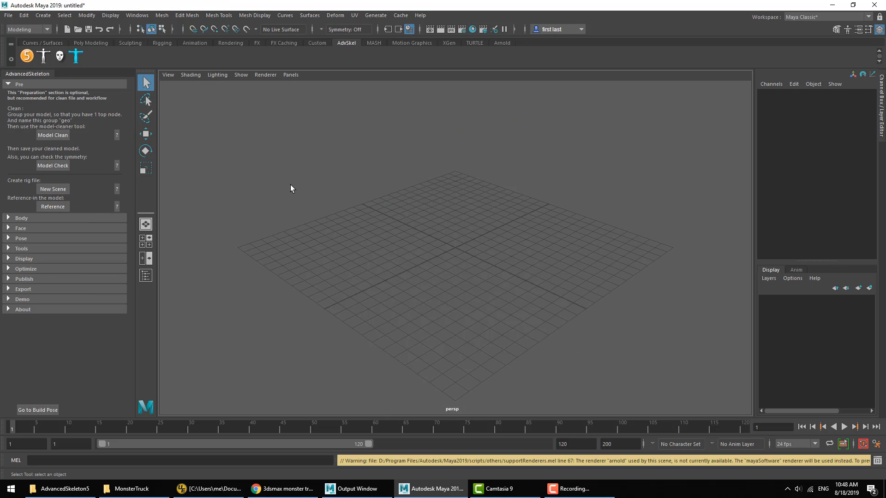
mouse_move(52, 206)
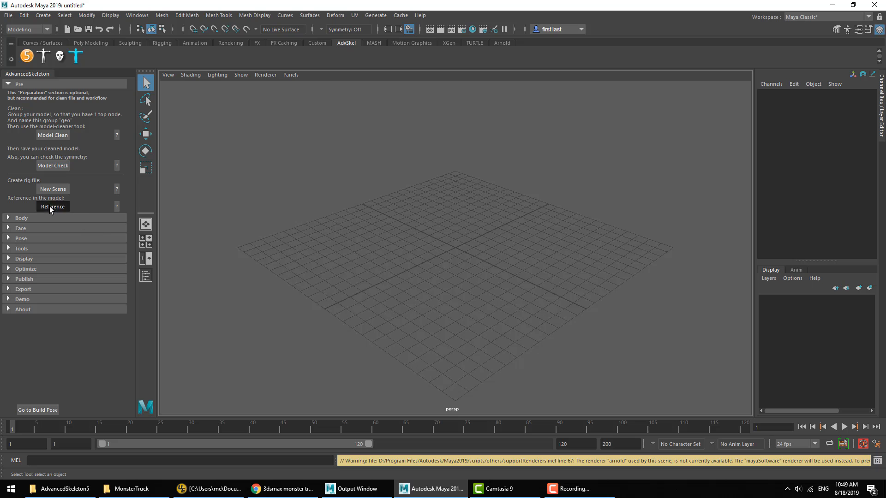
click(52, 205)
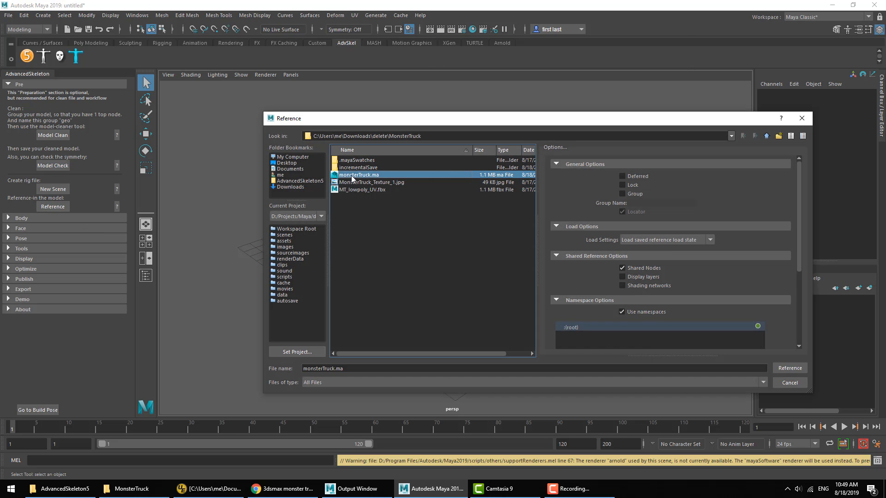
click(788, 368)
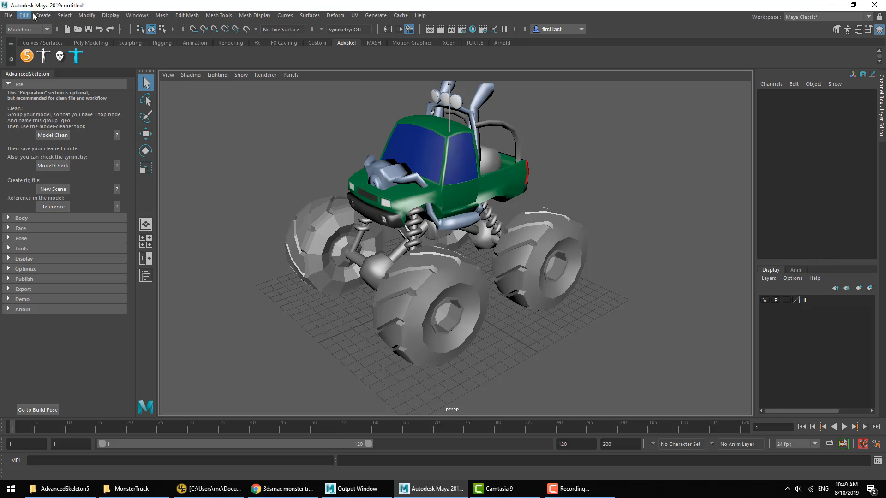
Step: Save the scene as monsterTruckRig.ma in the MonsterTruck folder
click(8, 16)
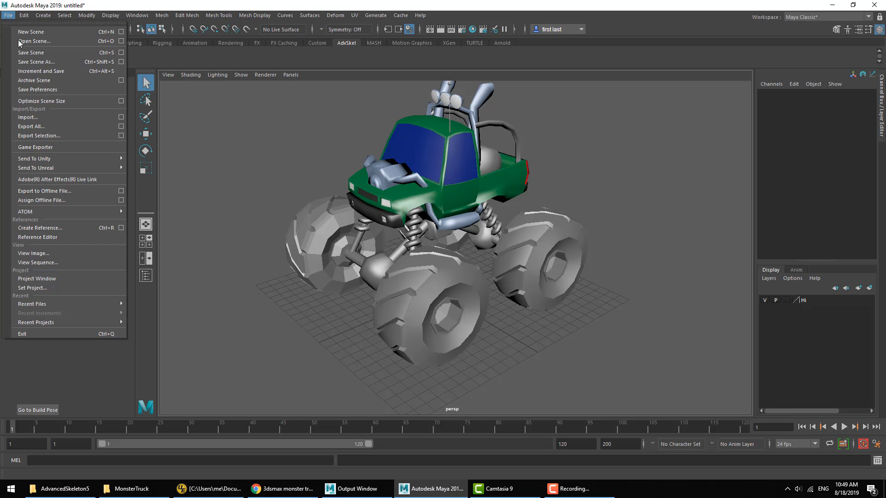
click(36, 62)
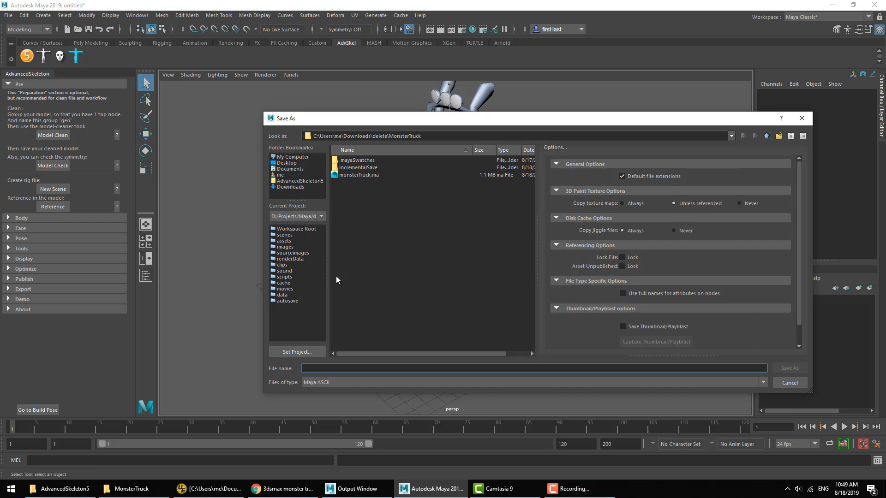
text(mo)
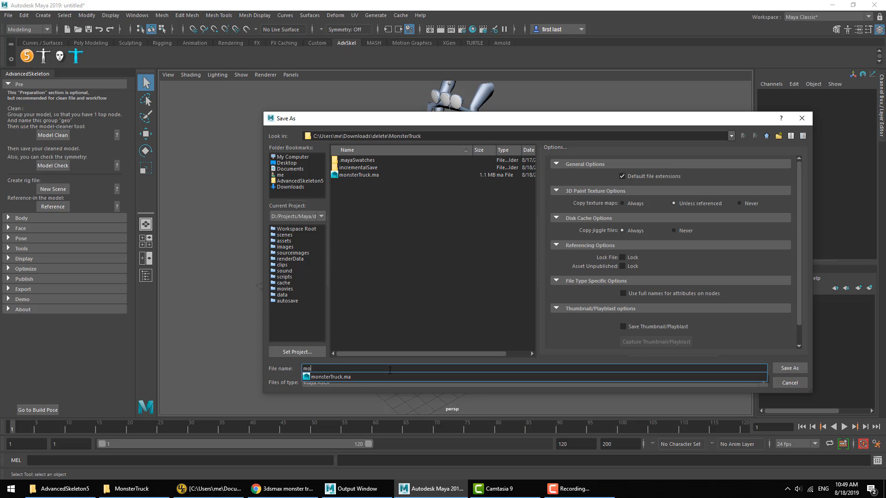
click(788, 369)
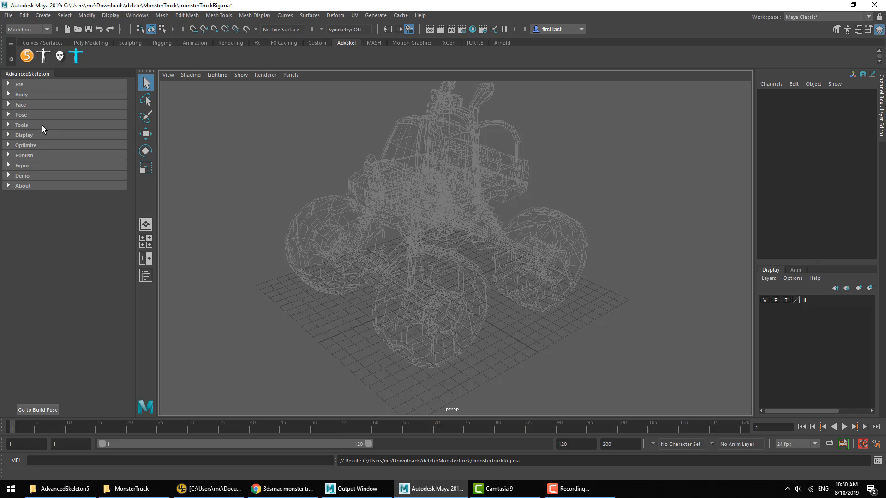
Step: Import the vehicle.ma fit skeleton from Body > Fit and inspect its Root and Body joints
click(22, 94)
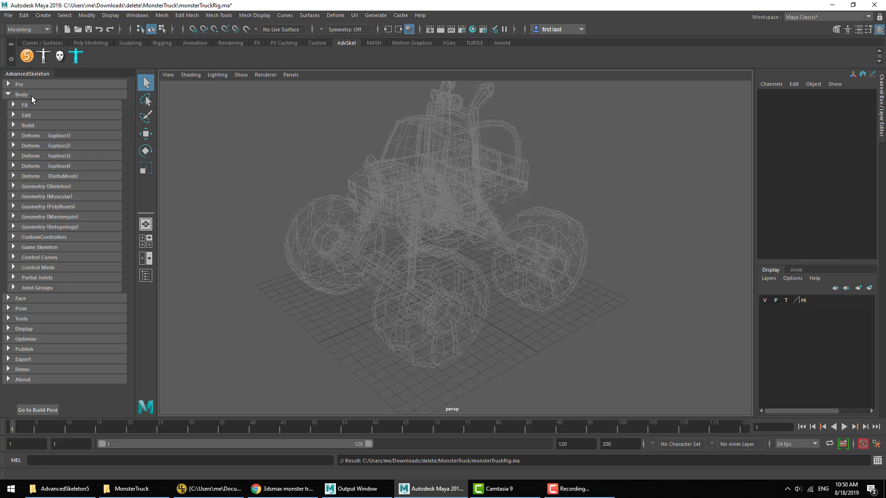
mouse_move(26, 108)
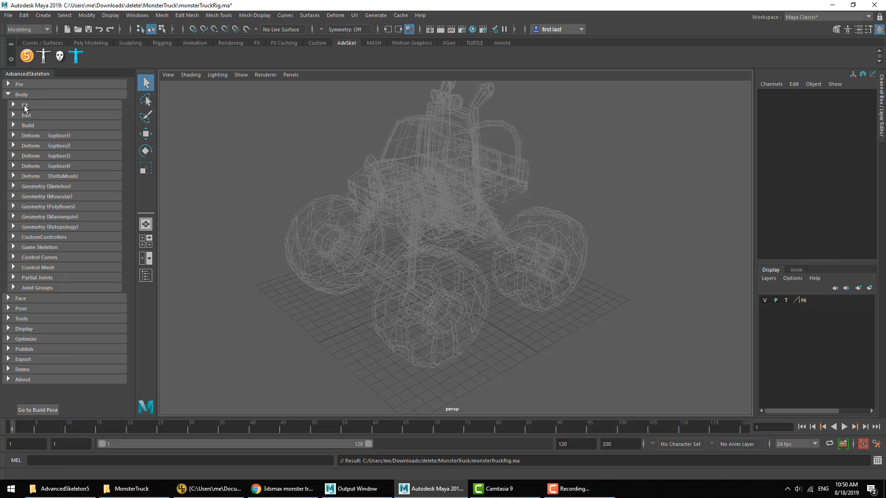
click(25, 105)
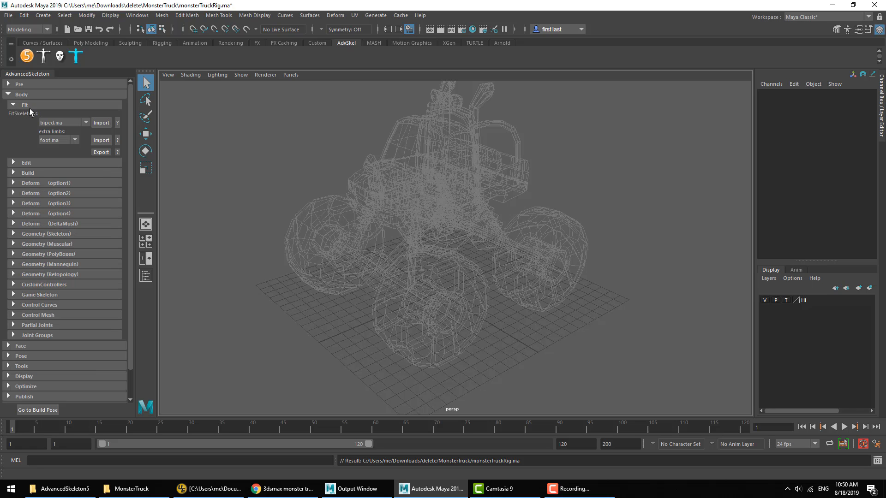
mouse_move(65, 132)
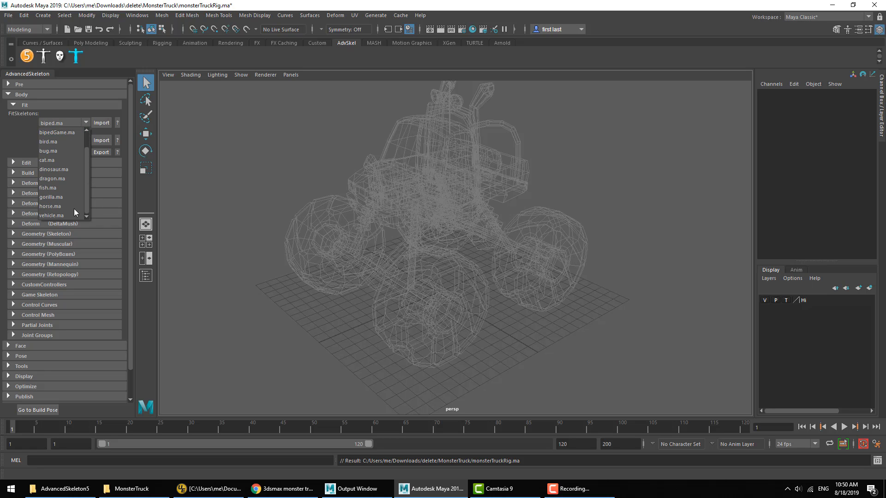
click(52, 215)
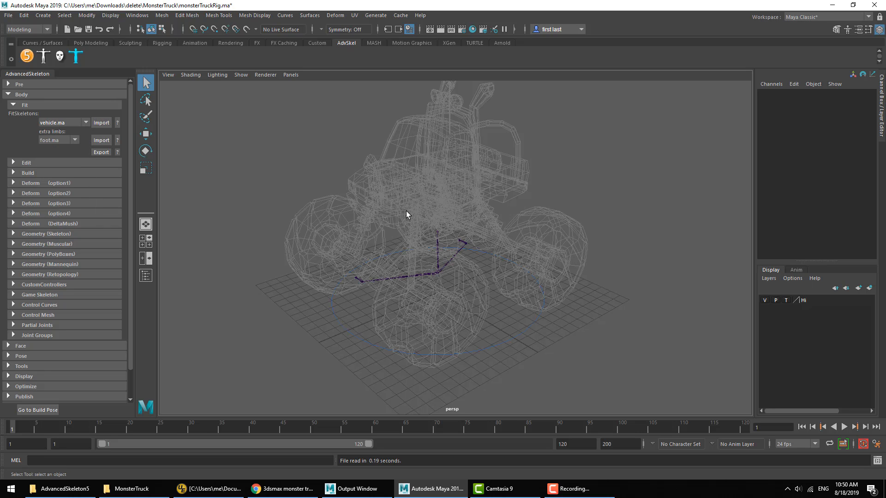
click(434, 266)
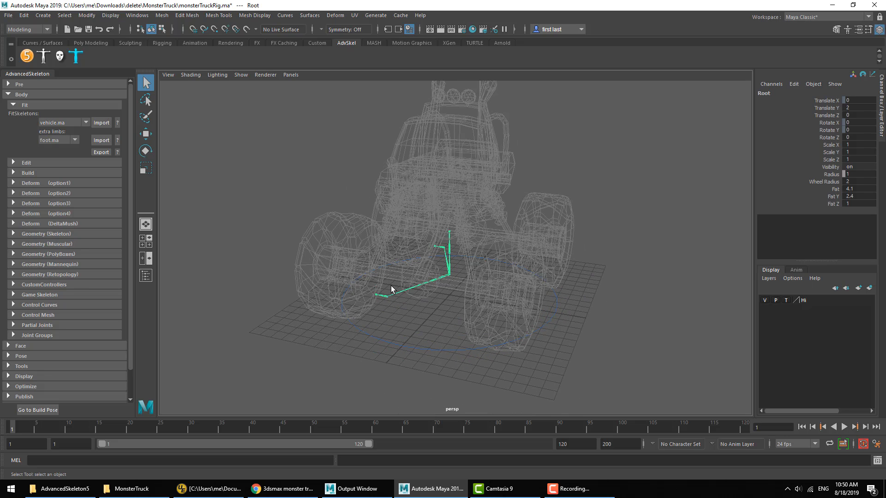
click(458, 273)
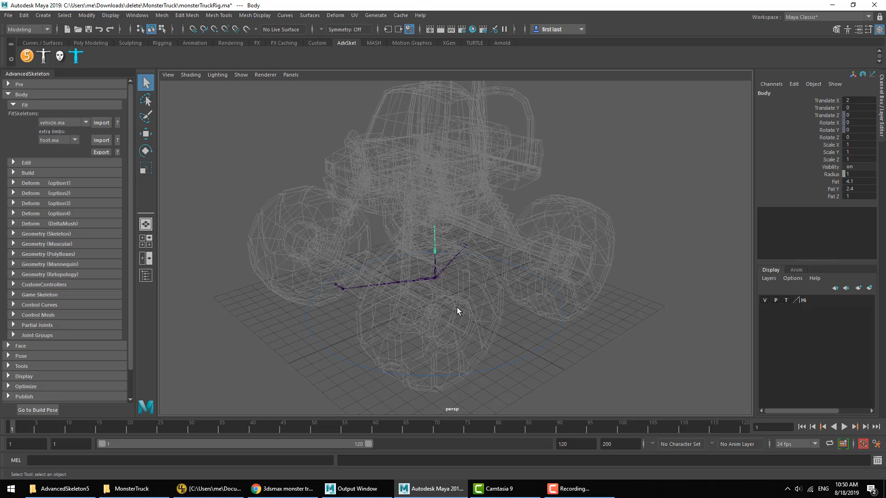
mouse_move(464, 305)
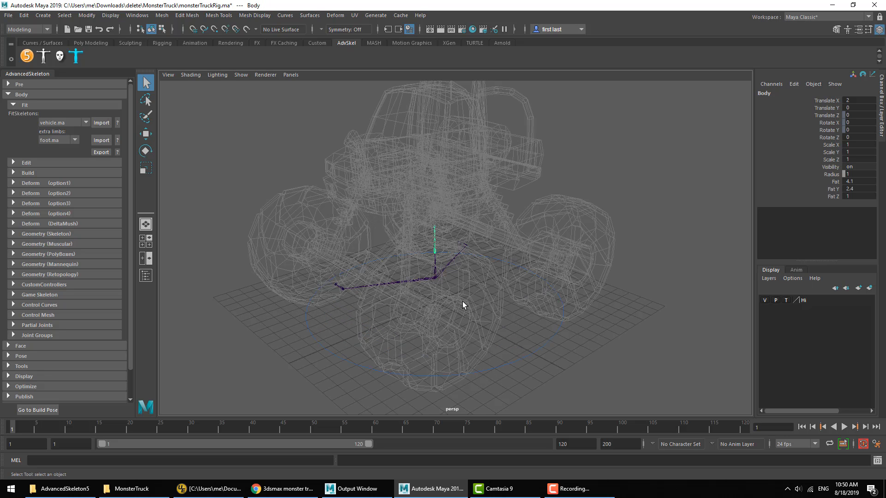
Step: Check in the Outliner that the deleted fit skeleton is gone, then close it
click(145, 275)
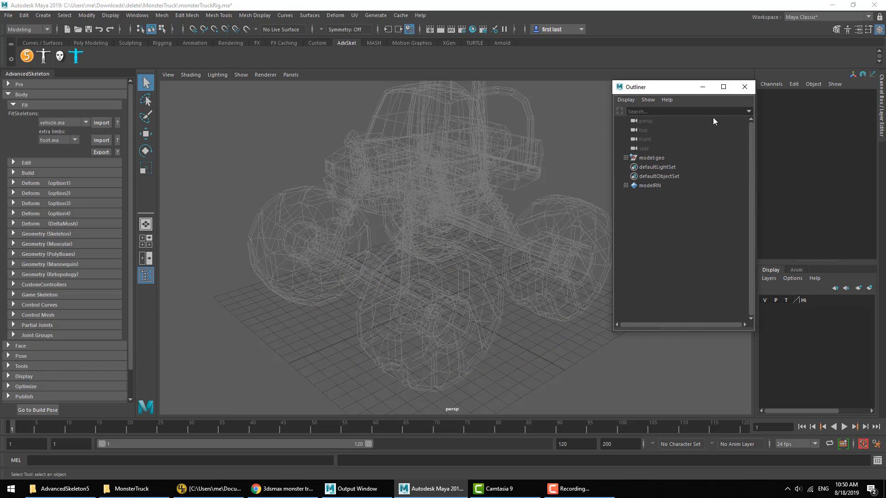
click(745, 87)
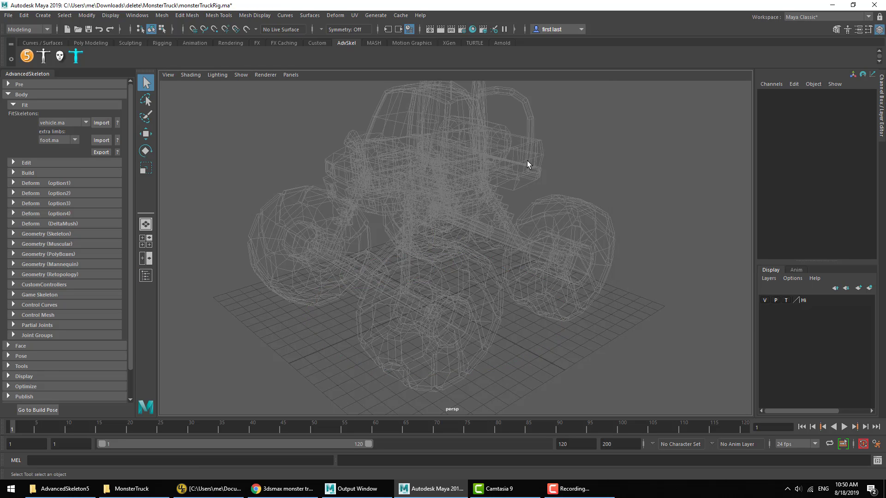
mouse_move(53, 123)
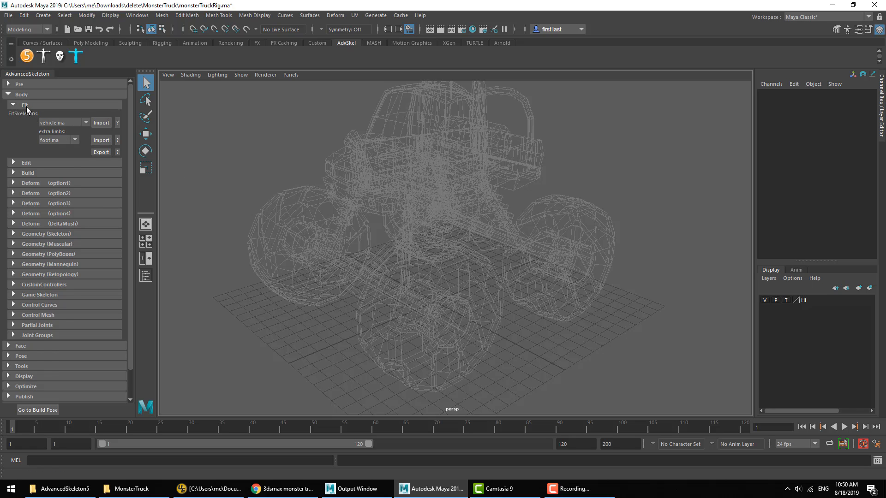
Step: Collapse the Fit section before drawing the vertical joint chain through the truck
click(26, 115)
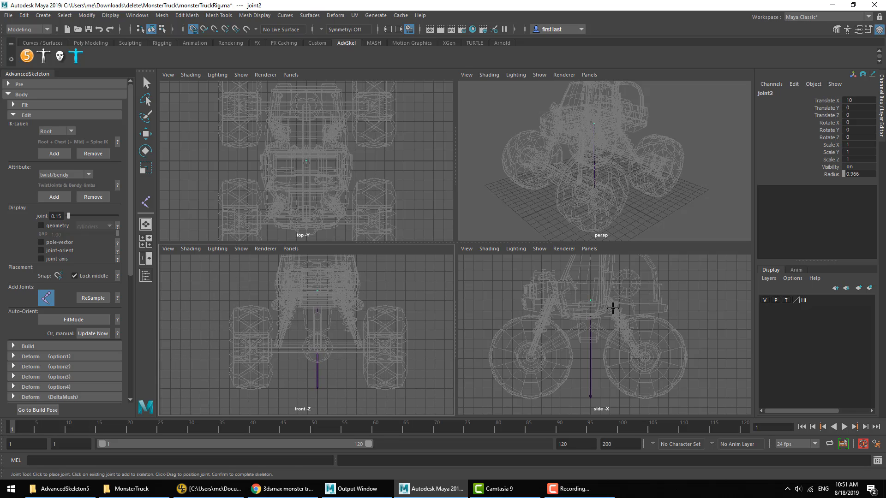
mouse_move(558, 301)
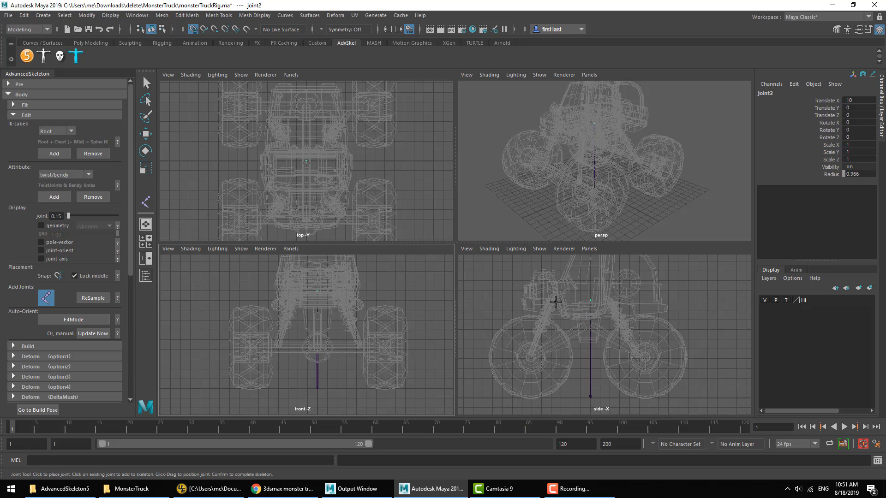
Step: Place branch joints toward the wheels and raise the antenna joint above the cab
click(275, 344)
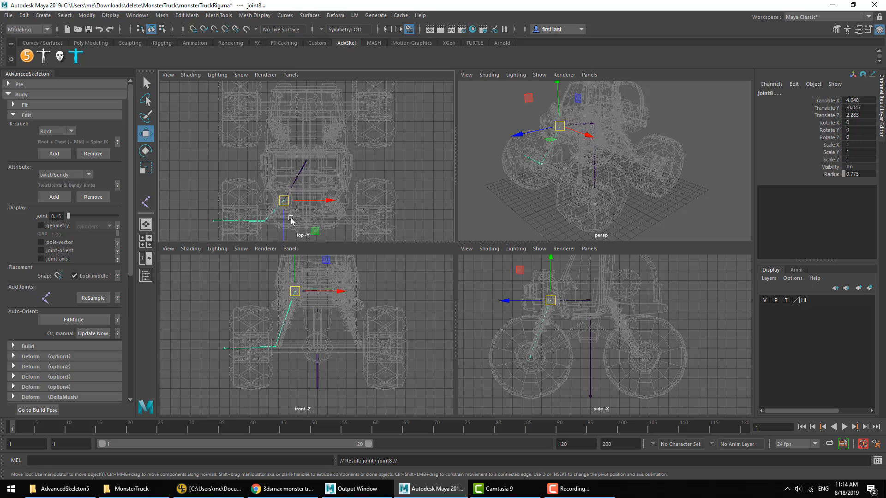
drag(284, 200, 284, 127)
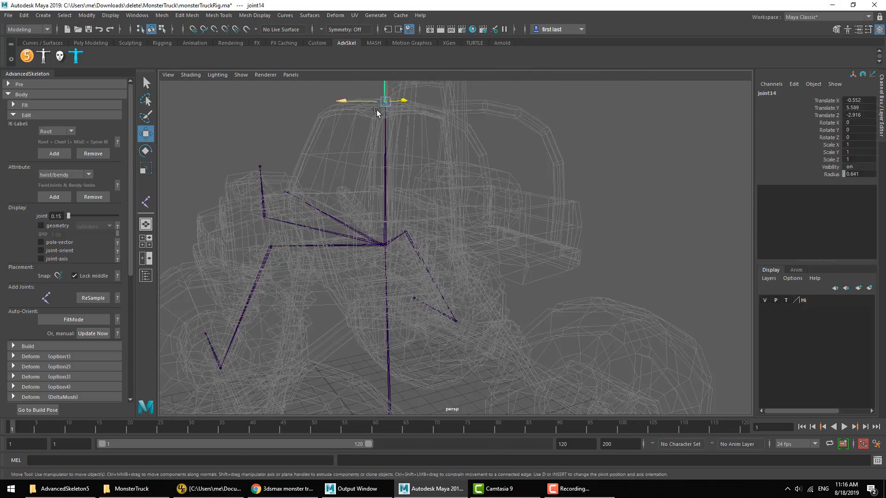
drag(376, 112, 353, 167)
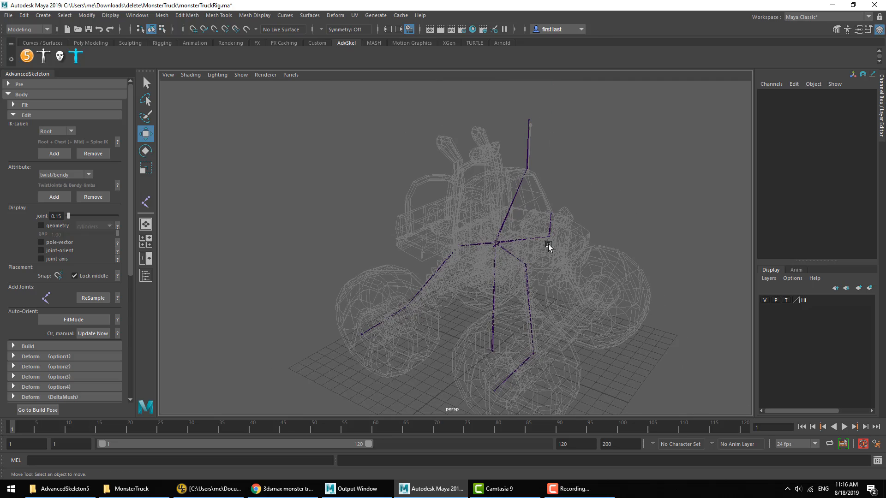
mouse_move(522, 229)
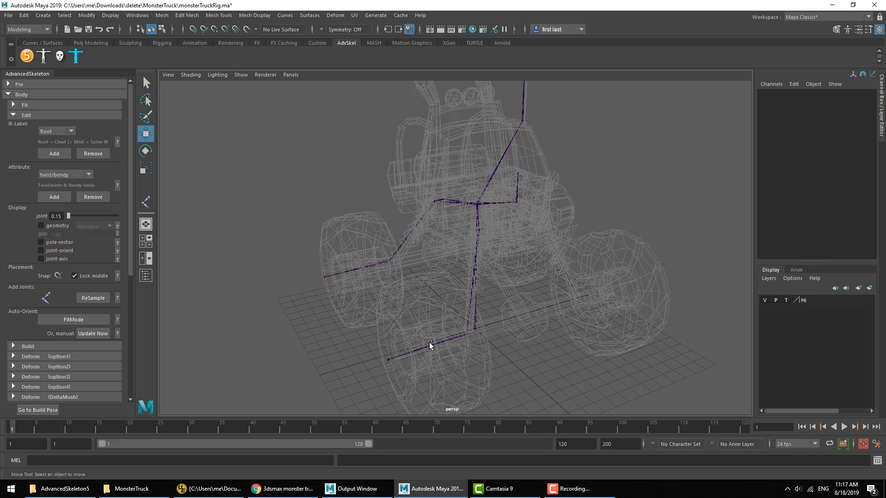
Step: Select a front wheel joint and set its AdvancedSkeleton attribute type to wheel
click(389, 261)
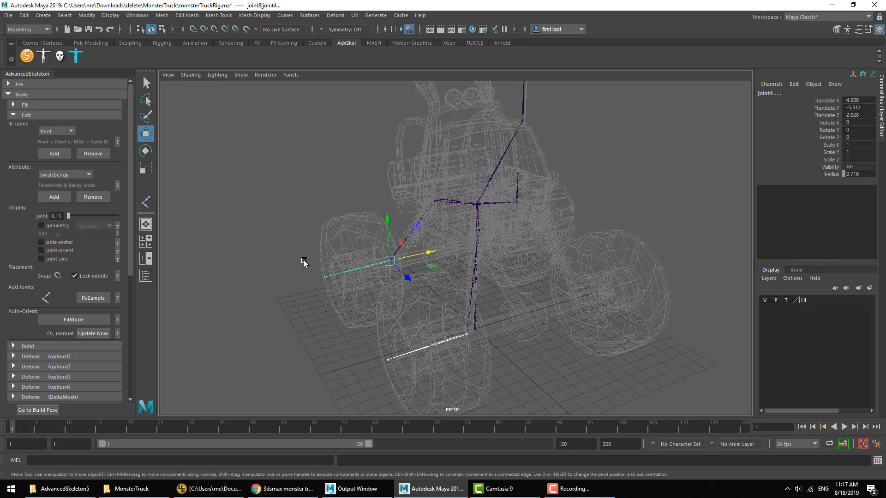
mouse_move(53, 174)
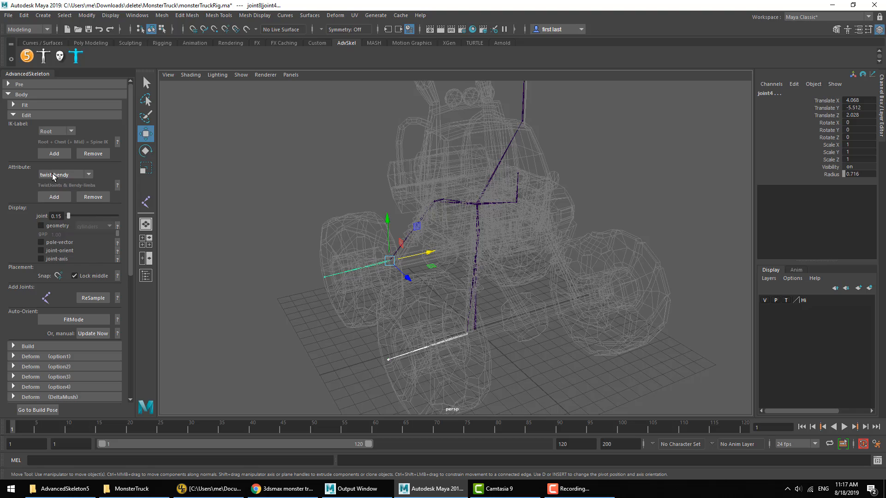
click(64, 175)
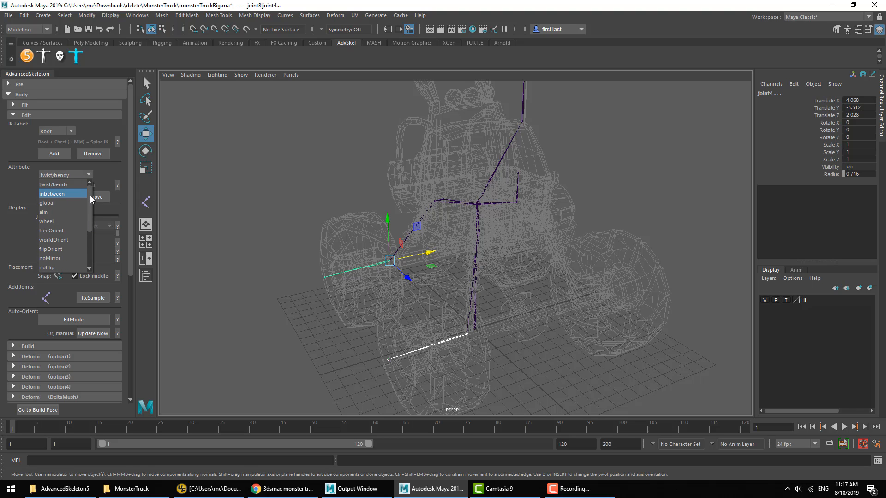
click(46, 212)
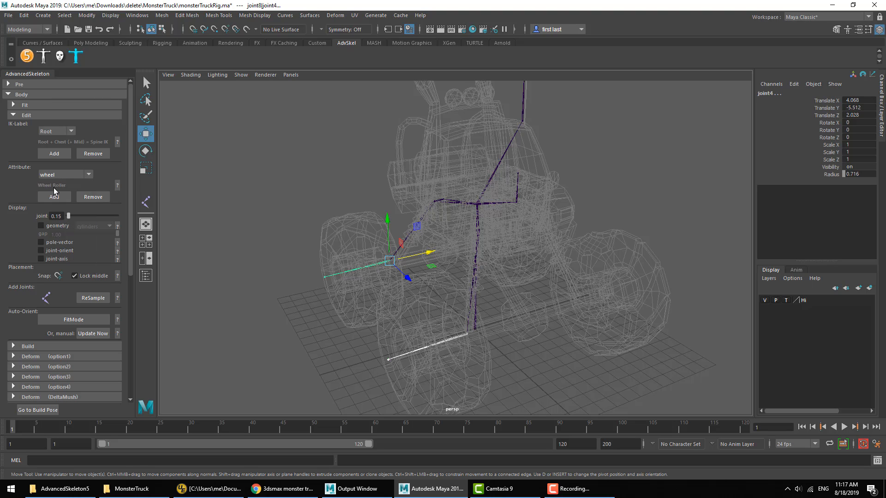
mouse_move(32, 187)
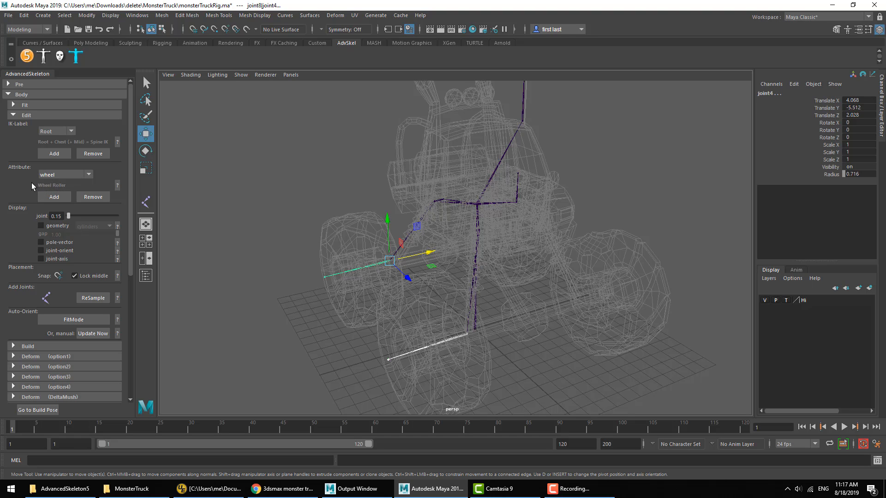
mouse_move(51, 182)
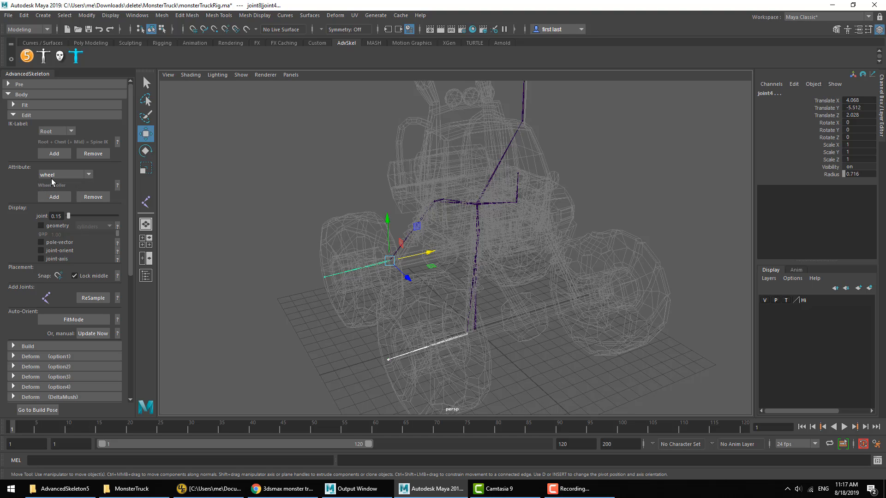
mouse_move(117, 187)
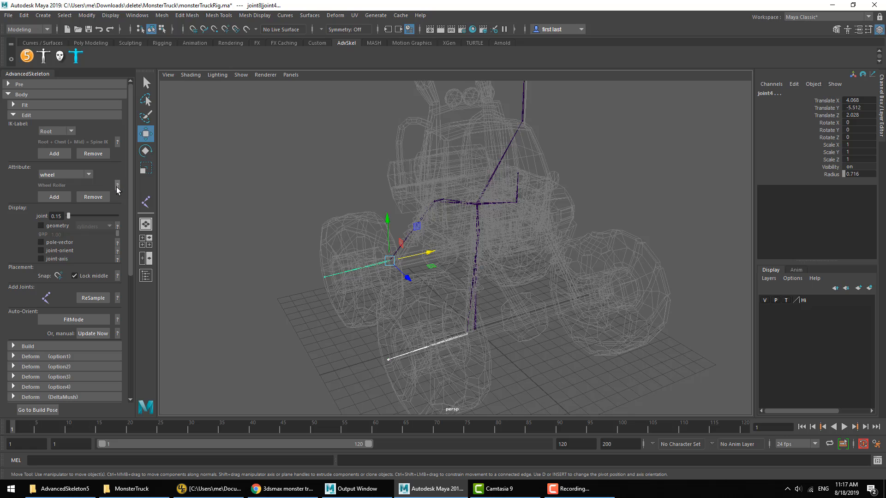
Step: Scroll the Advanced Skeleton attribute help to the WHEEL section explaining the automatic rolling setup
click(118, 184)
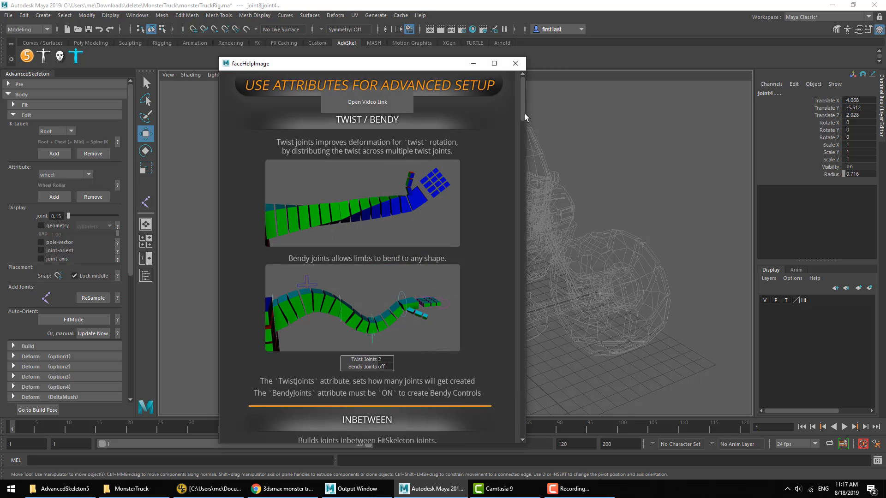
scroll(down, 3)
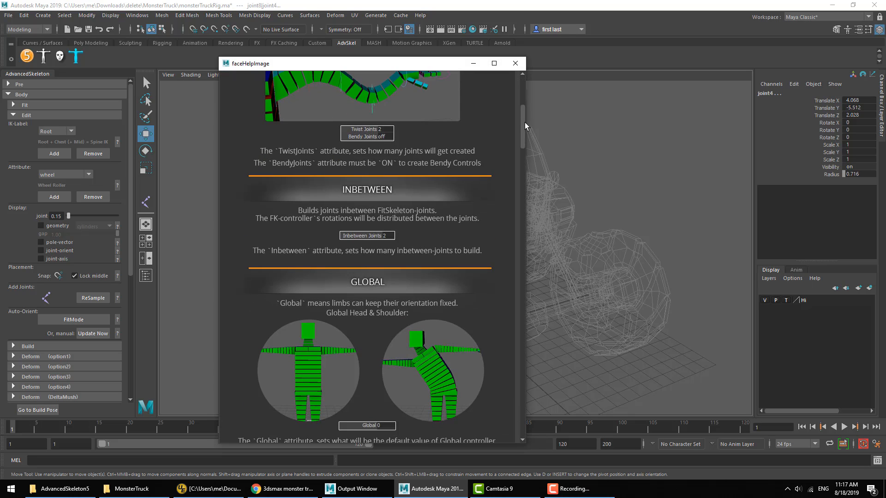
scroll(down, 3)
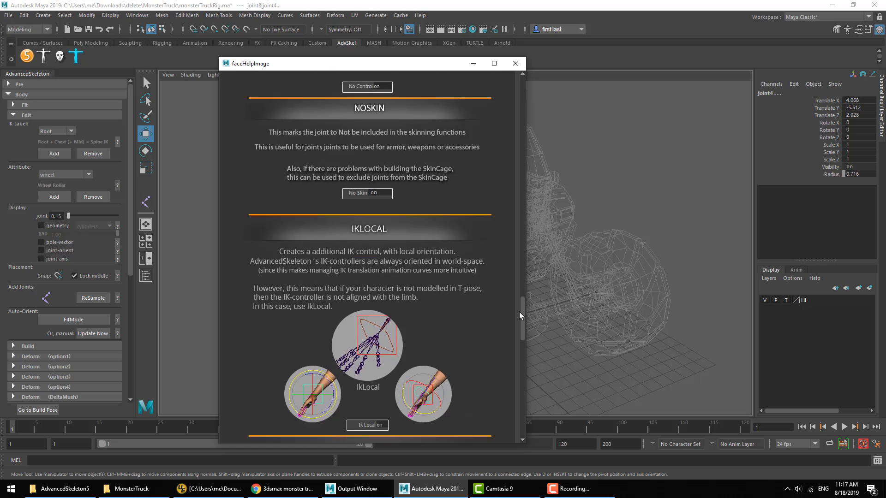
scroll(down, 3)
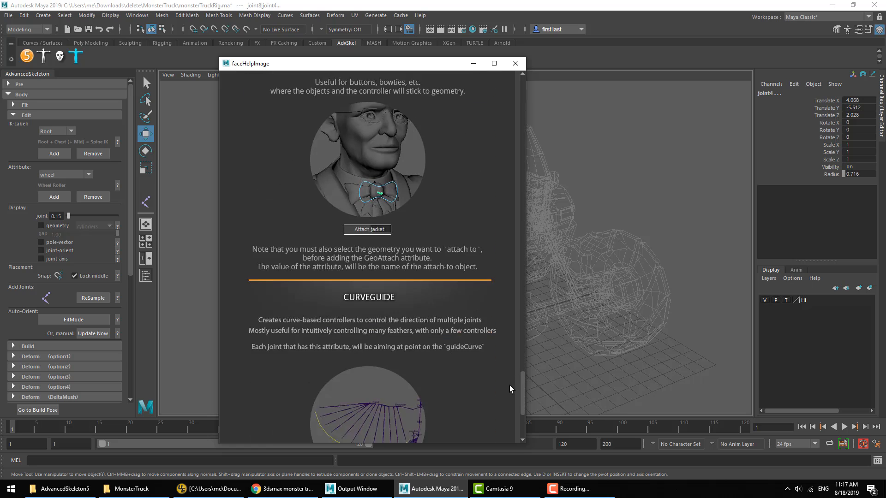
scroll(up, 3)
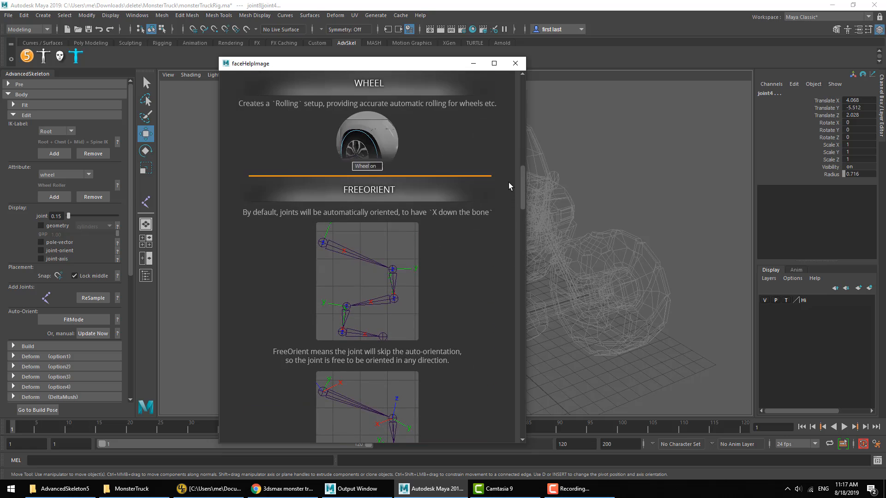
scroll(up, 3)
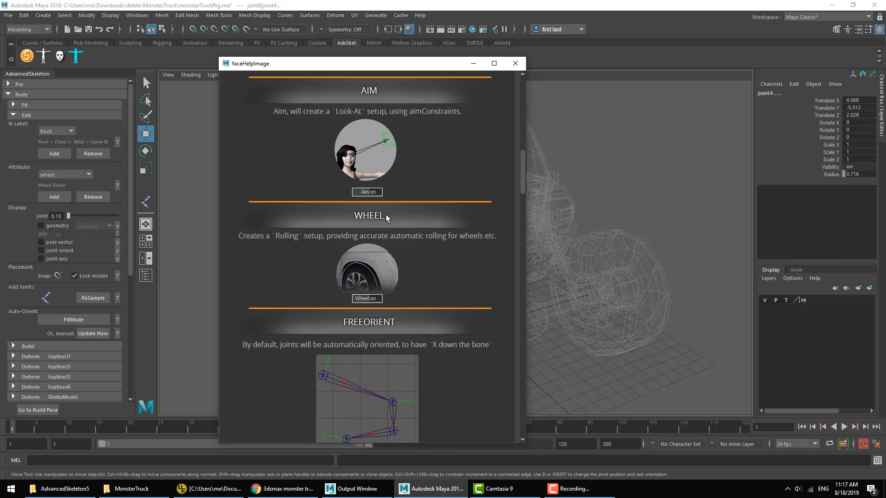
scroll(down, 3)
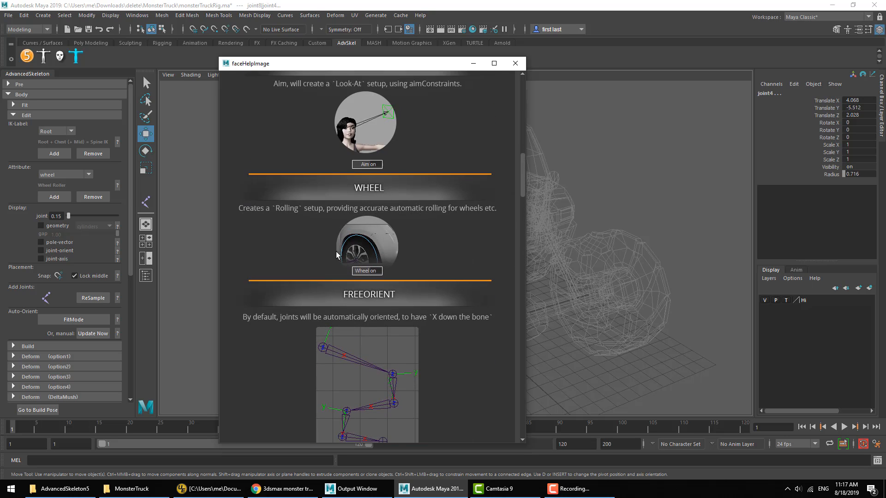
mouse_move(261, 219)
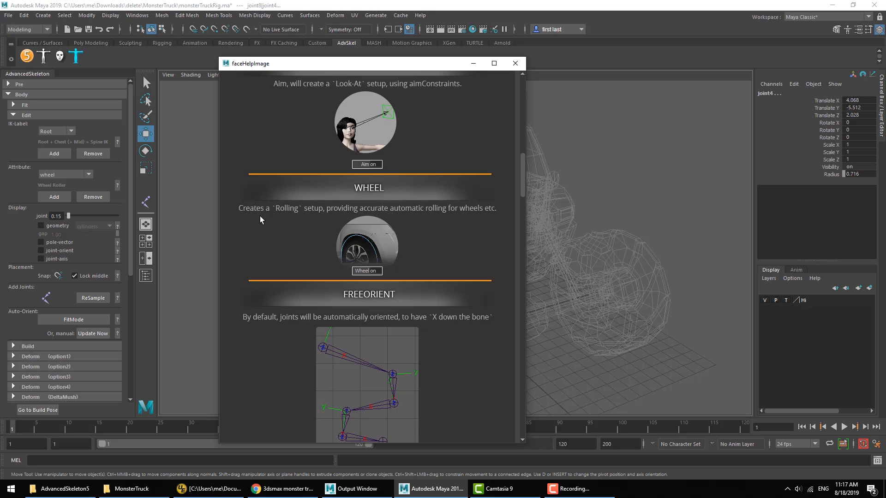
mouse_move(351, 218)
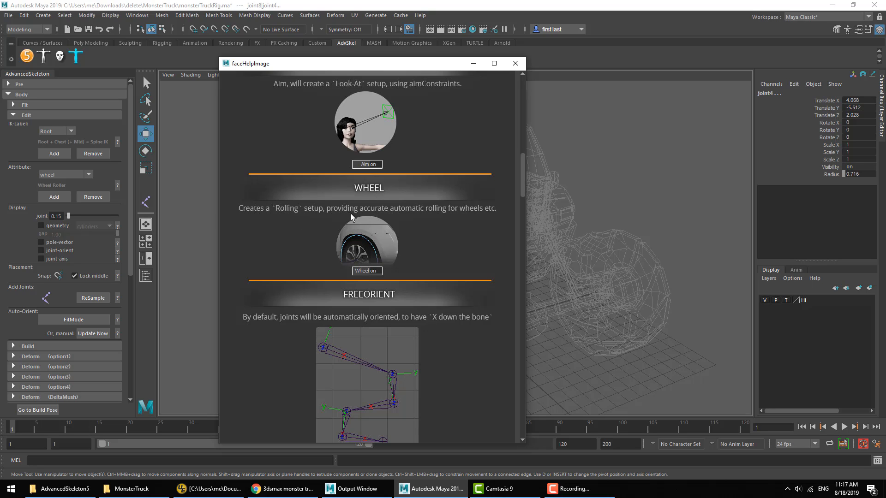
mouse_move(368, 219)
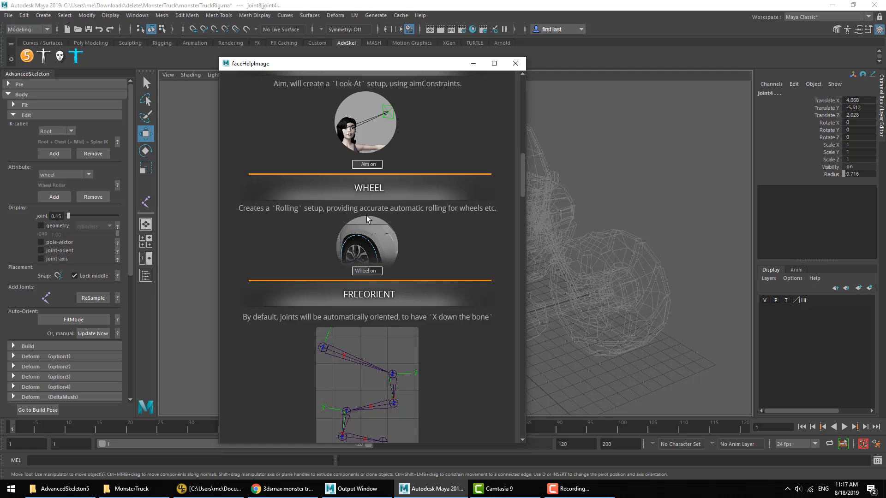
mouse_move(473, 99)
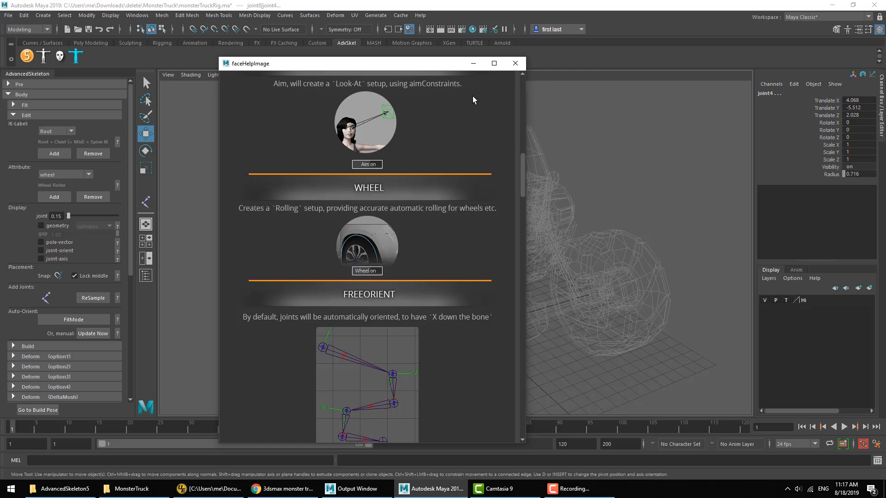
Step: Close the wheel help, clear the joint selection and expand the AdvancedSkeleton Build section
click(514, 63)
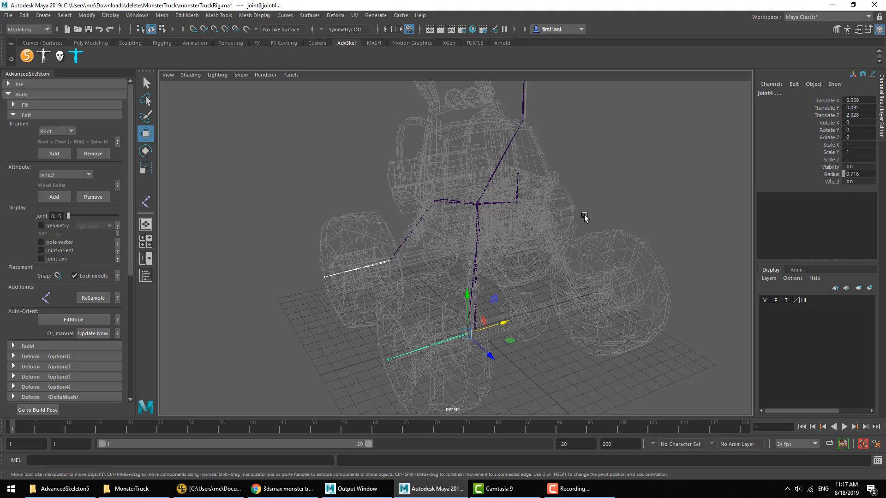
click(428, 271)
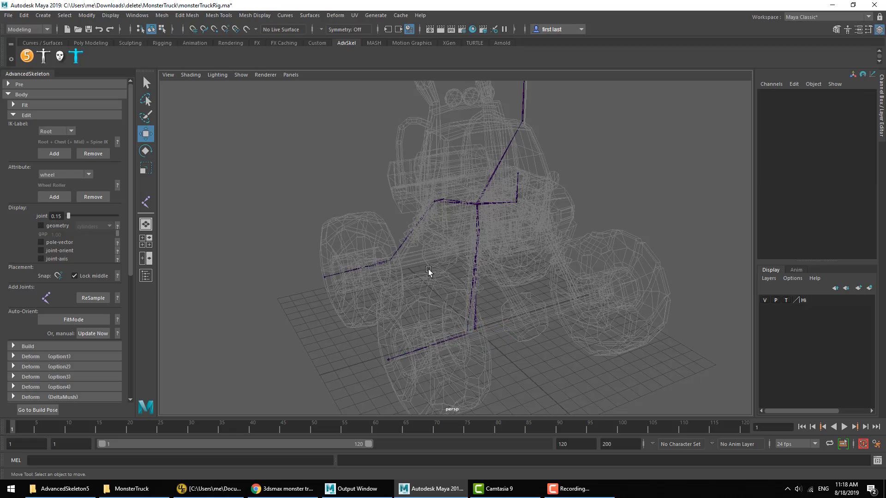
click(28, 124)
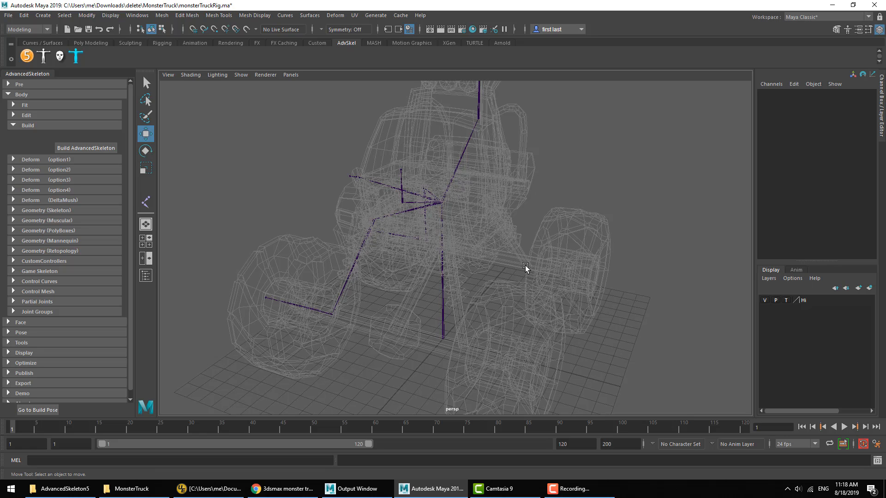
Step: Select the root joint1 in the Outliner and run Build AdvancedSkeleton on the fitted skeleton
click(145, 275)
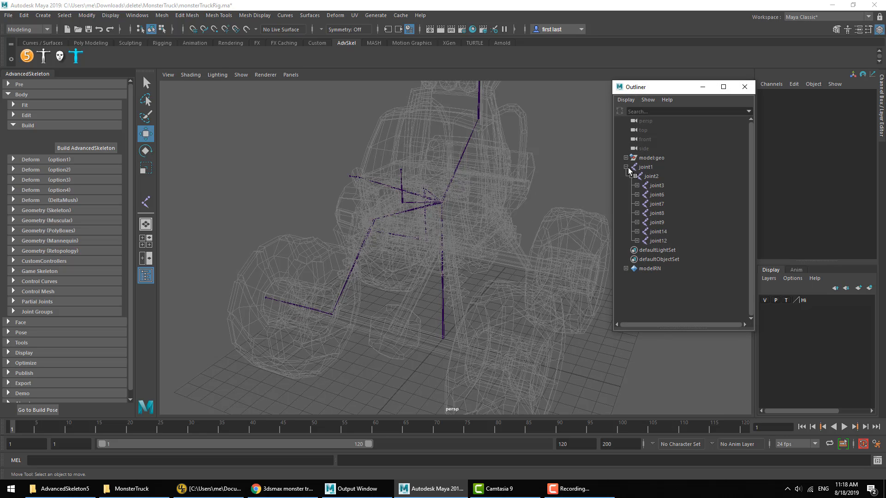
click(625, 167)
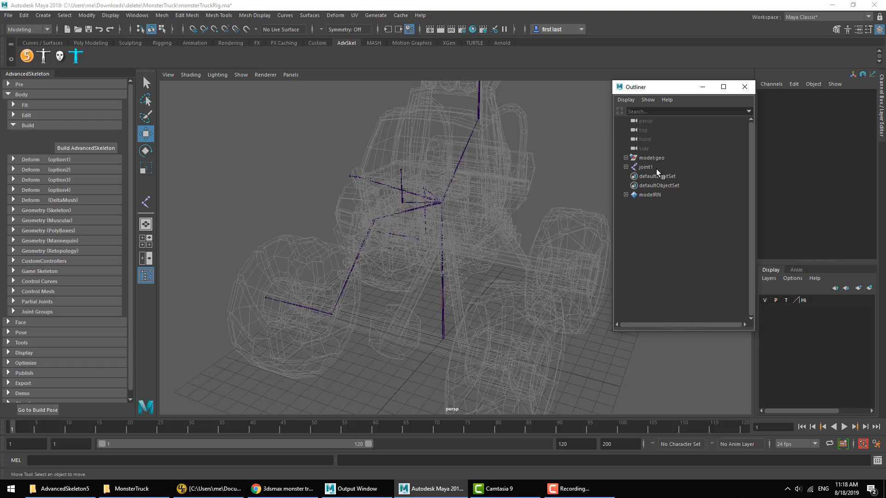
click(645, 167)
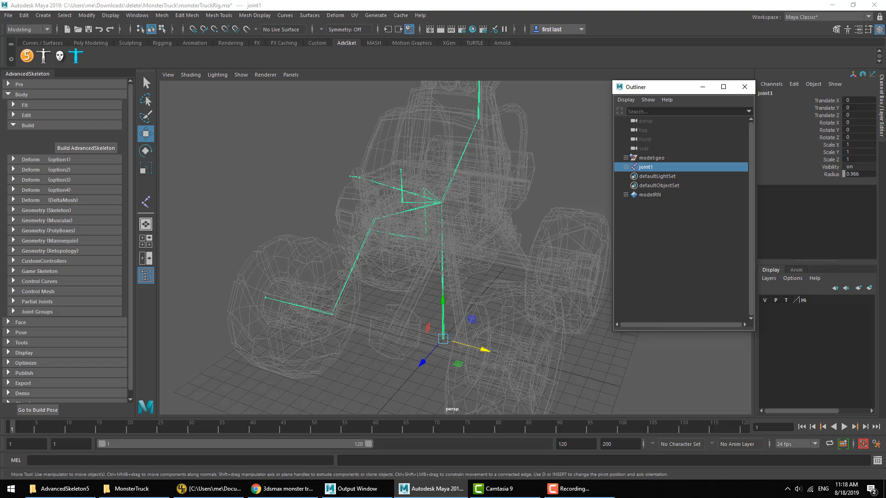
mouse_move(86, 151)
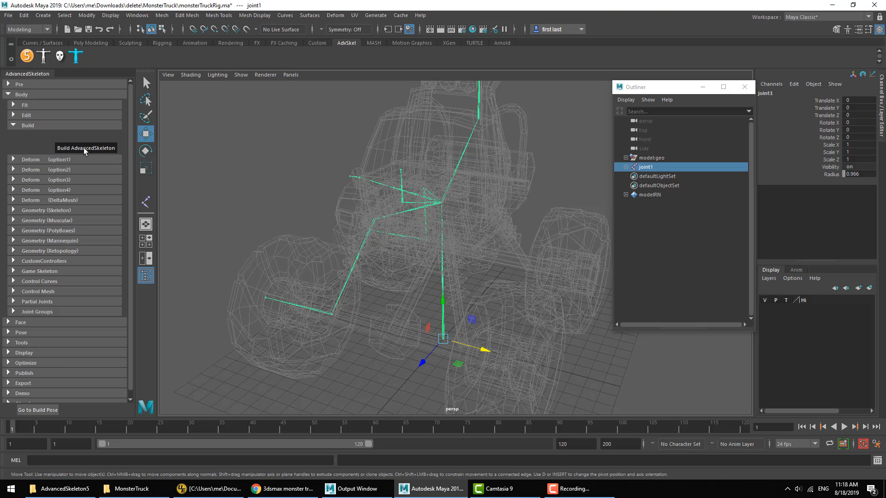
click(85, 147)
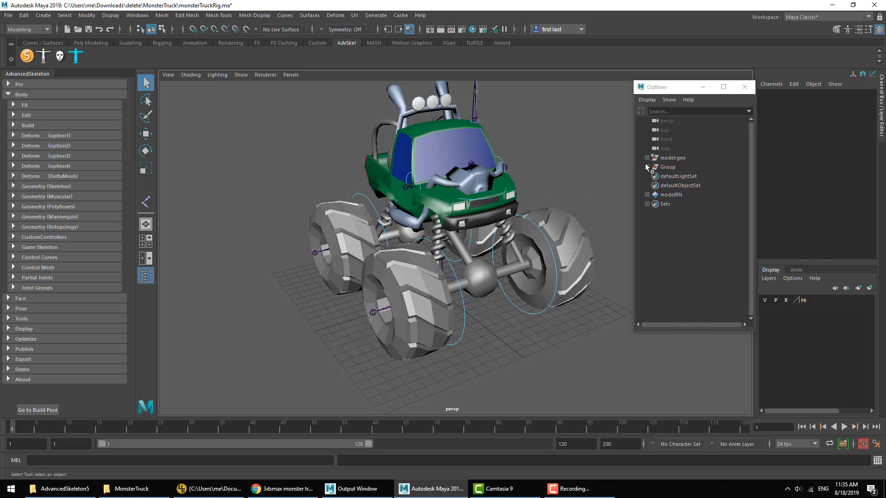
Step: Expand Group > Main in the Outliner and select the MotionSystem and DeformationSystem groups
click(647, 167)
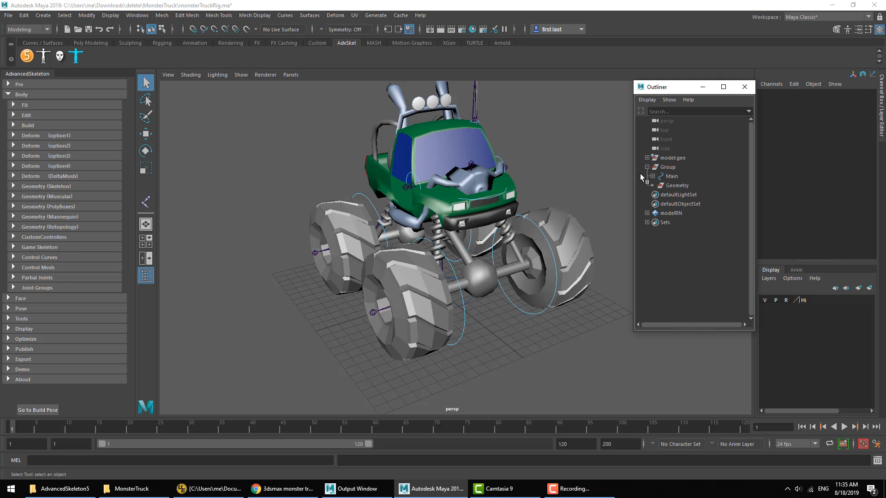
click(656, 176)
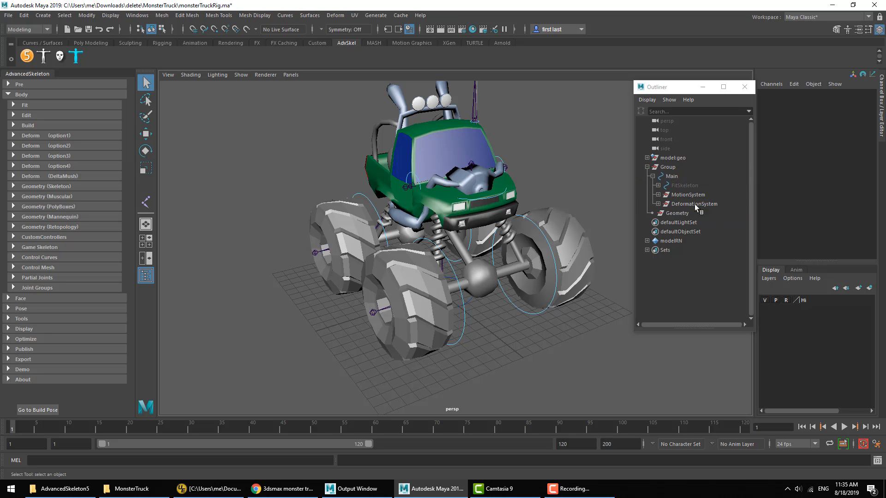
click(688, 195)
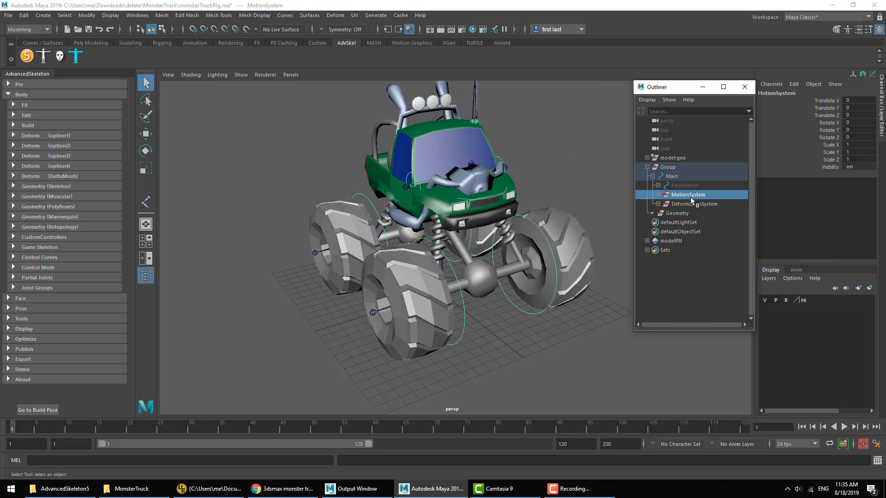
click(692, 204)
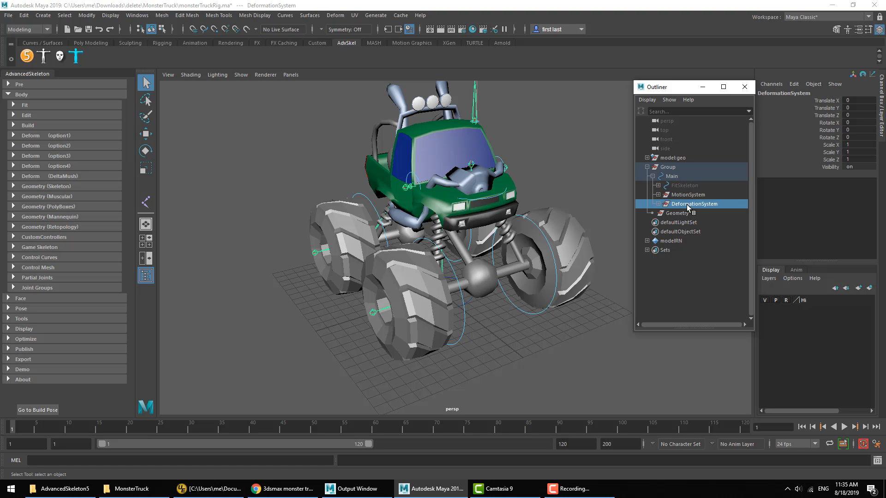
mouse_move(572, 181)
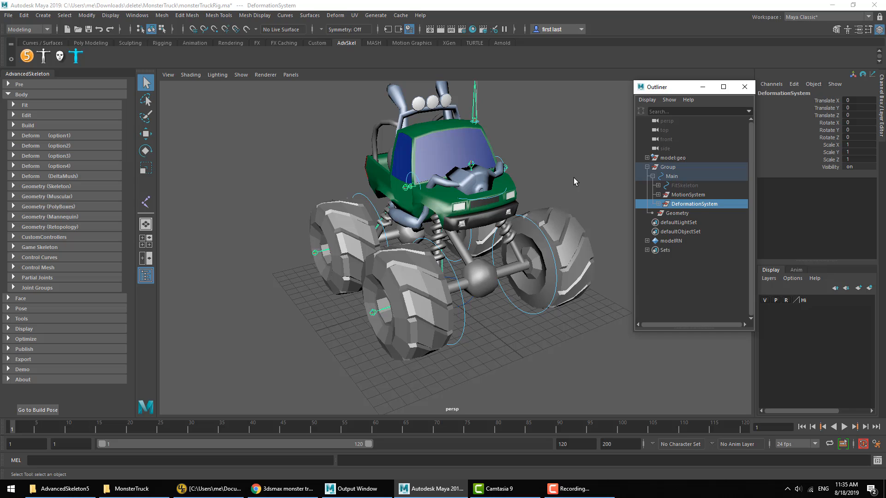
mouse_move(29, 349)
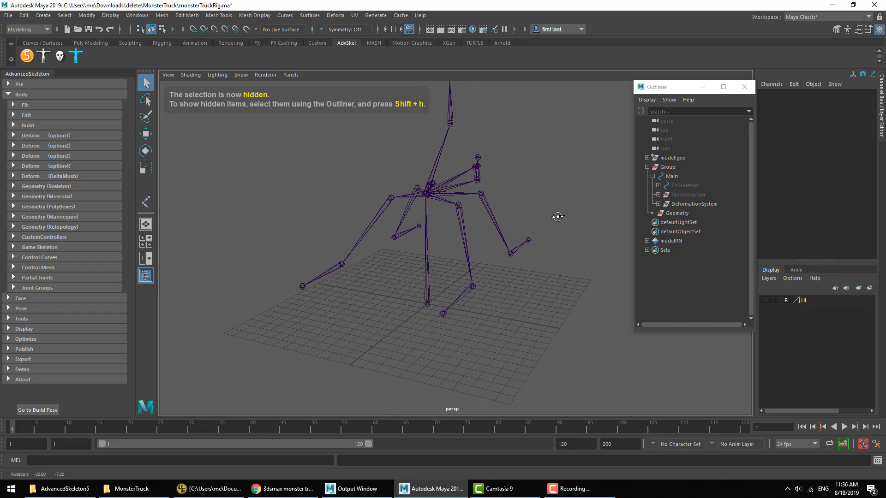
Step: Show the motion system controls again and check the rig Display section options
click(693, 204)
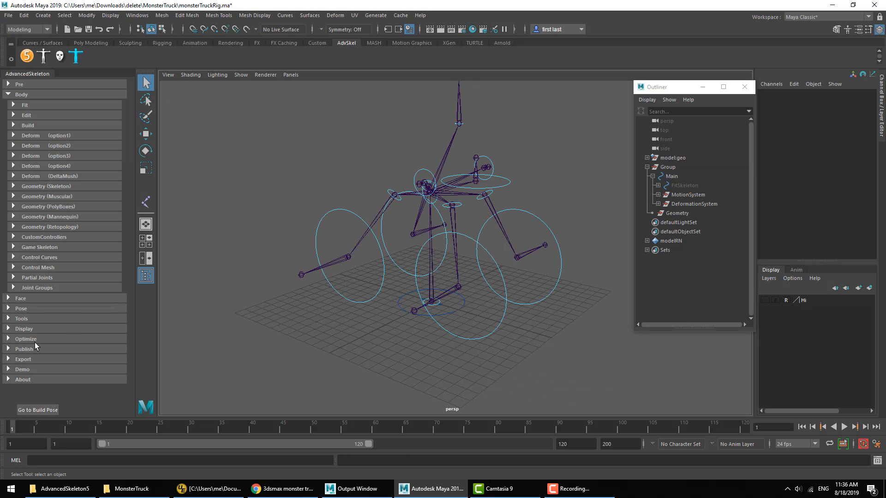
click(24, 329)
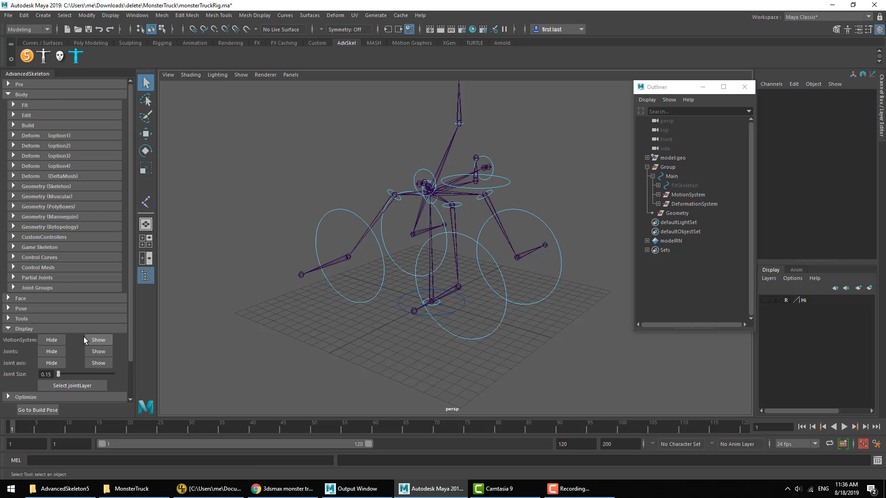
click(24, 328)
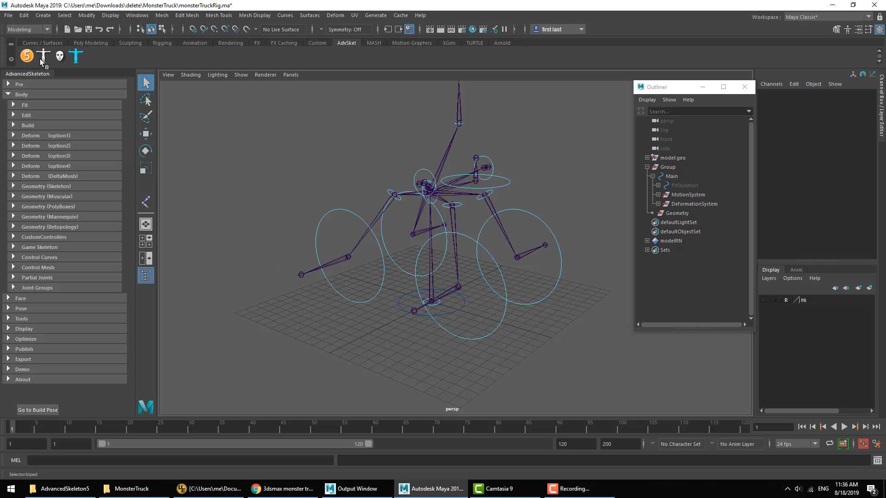
Step: From the biped picker's Display menu, set and confirm the control-visibility hotkey
click(74, 56)
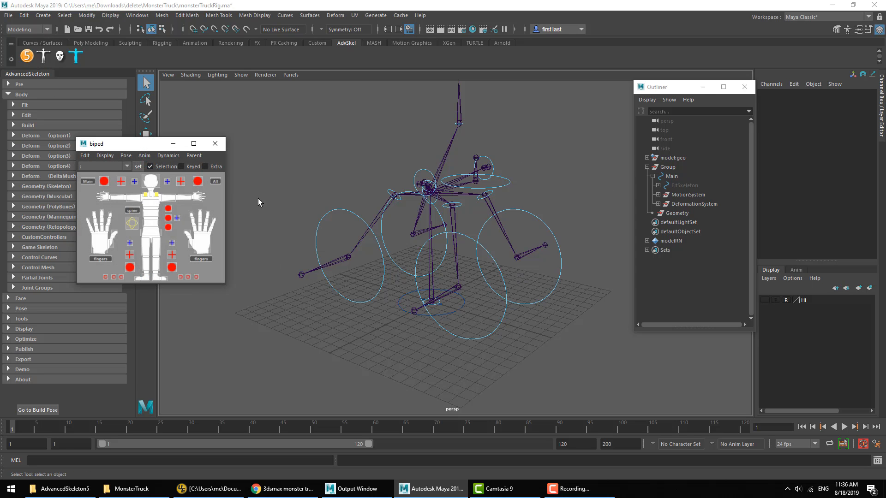
click(104, 155)
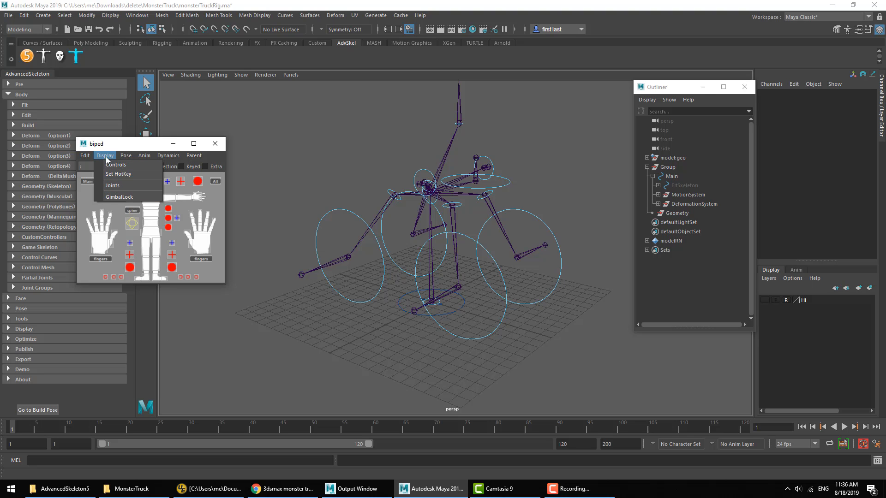
click(118, 173)
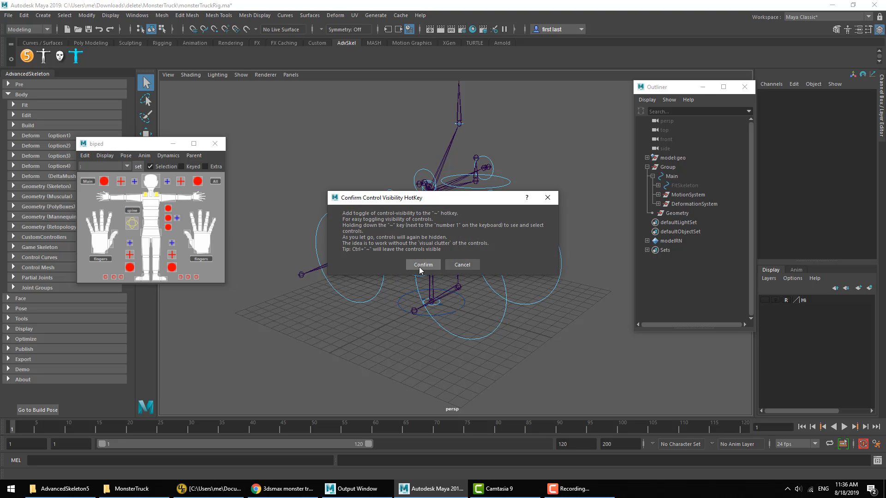
click(423, 265)
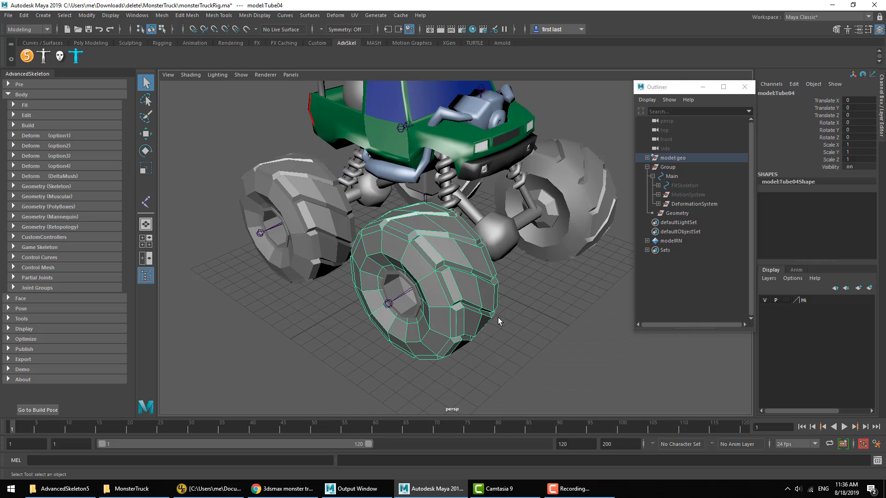
Step: Switch the viewport to wireframe display with the 4 key
key(4)
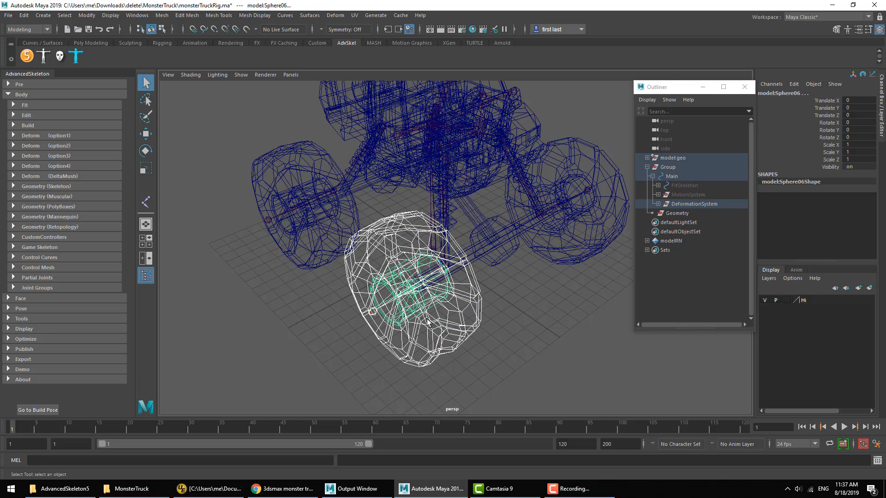
mouse_move(90, 6)
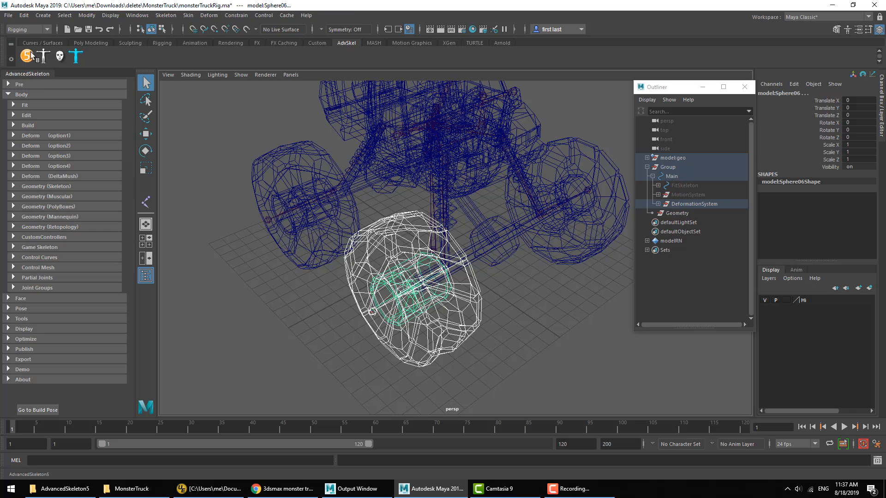
Step: Bind the front wheel mesh to Selected joints only via Skin > Bind Skin options, then pick the next wheel
click(209, 16)
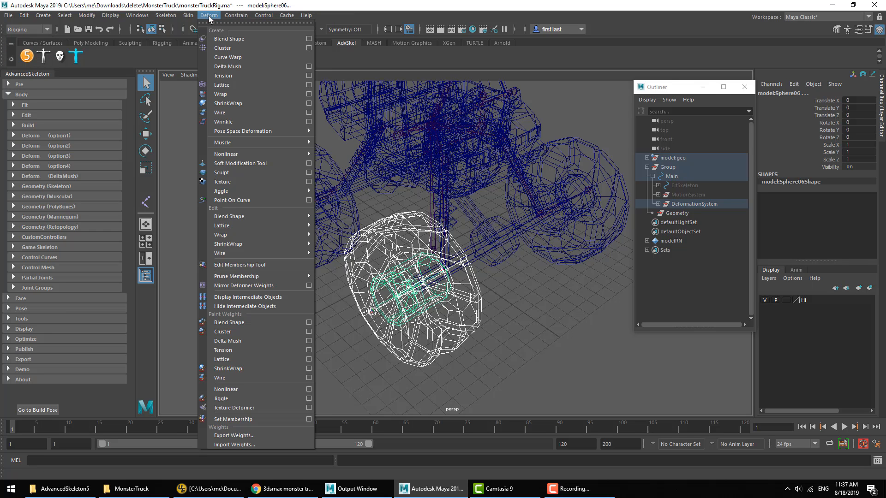
click(187, 16)
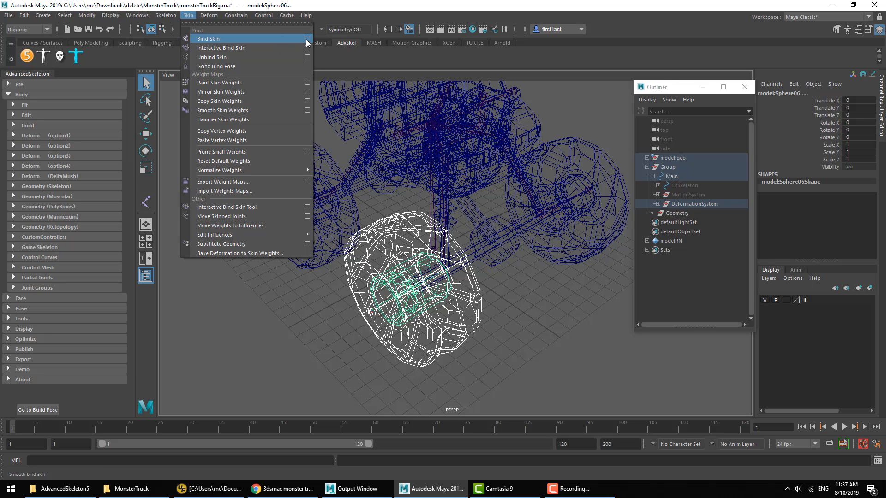
click(307, 38)
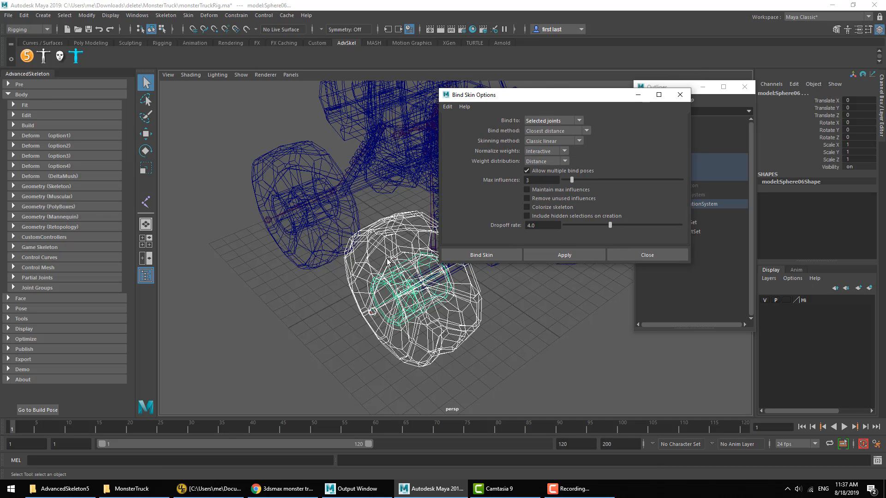
mouse_move(434, 322)
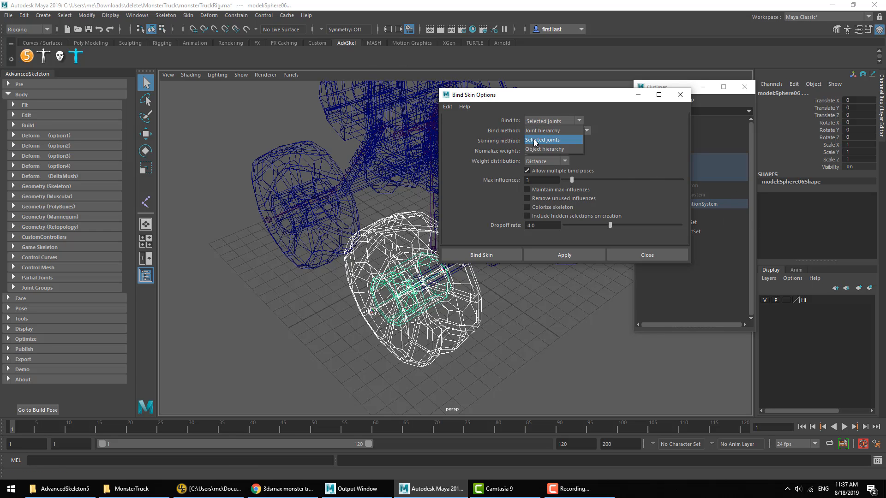
click(543, 139)
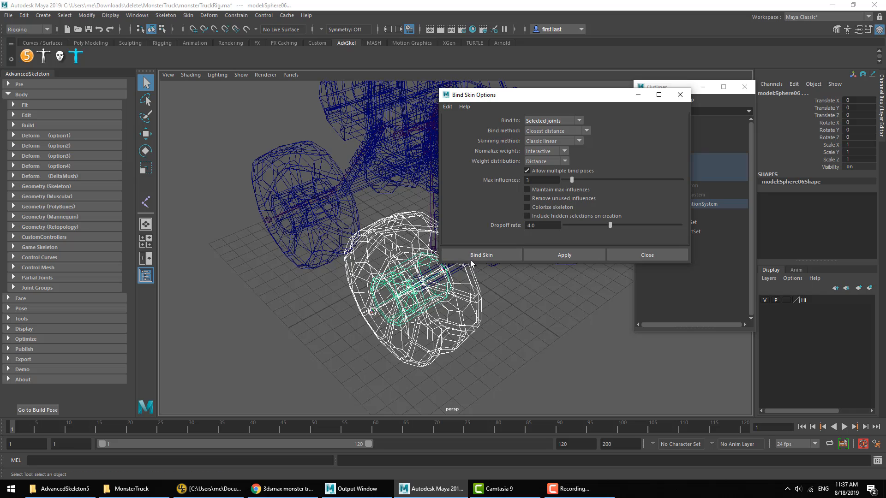
click(481, 255)
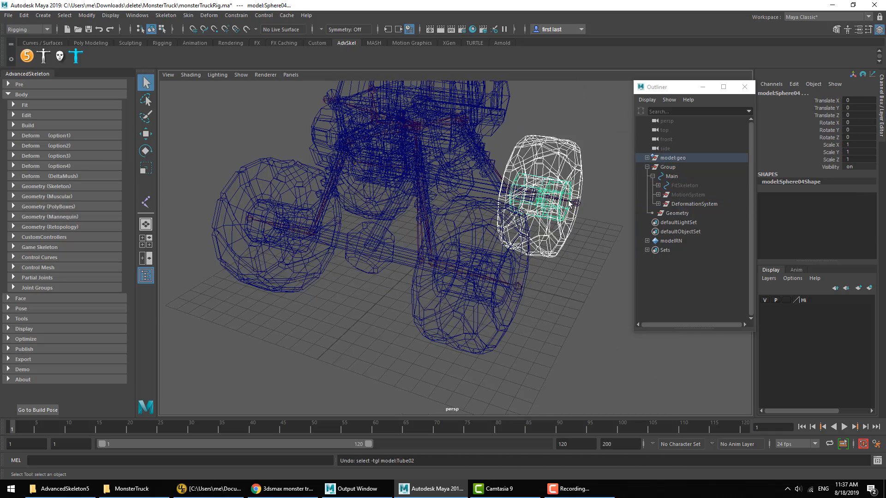
click(672, 176)
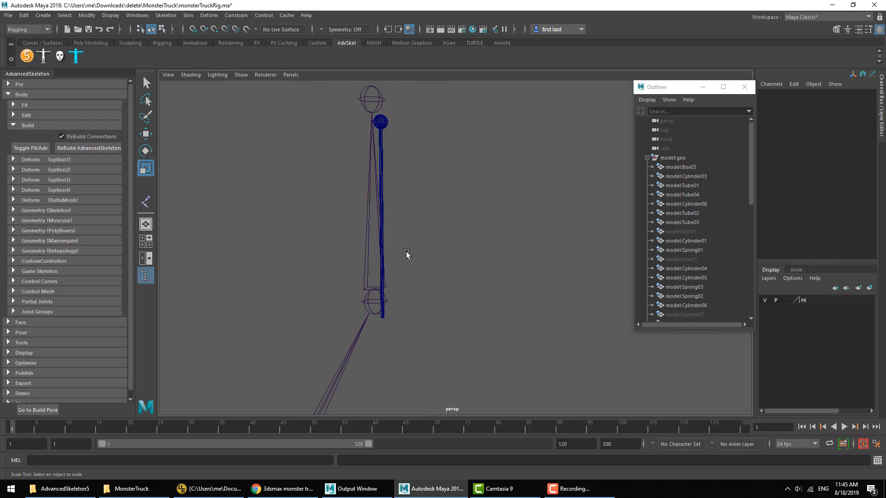
Step: Select the antenna and choose the Inbetween Joints attribute type for its fit joint
click(383, 197)
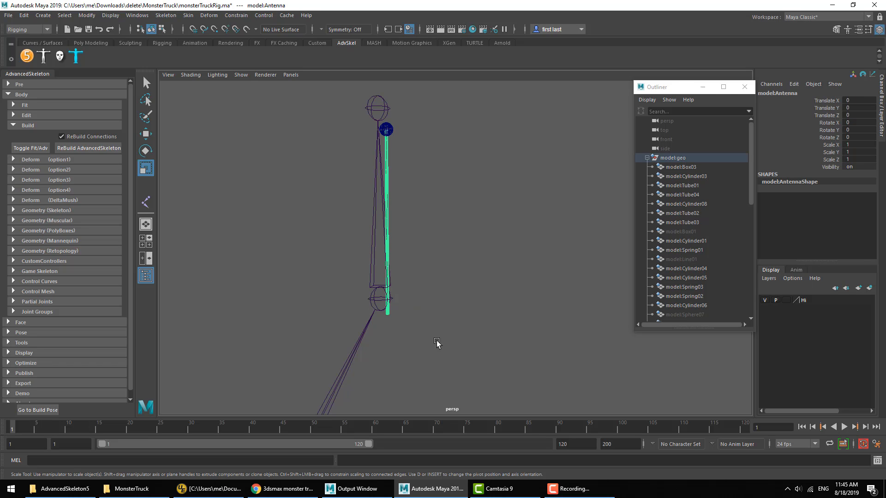
mouse_move(474, 306)
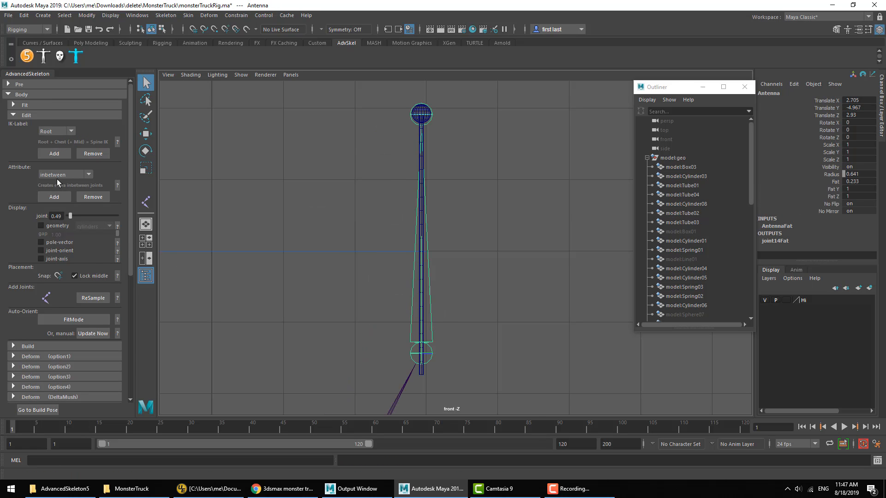
click(64, 175)
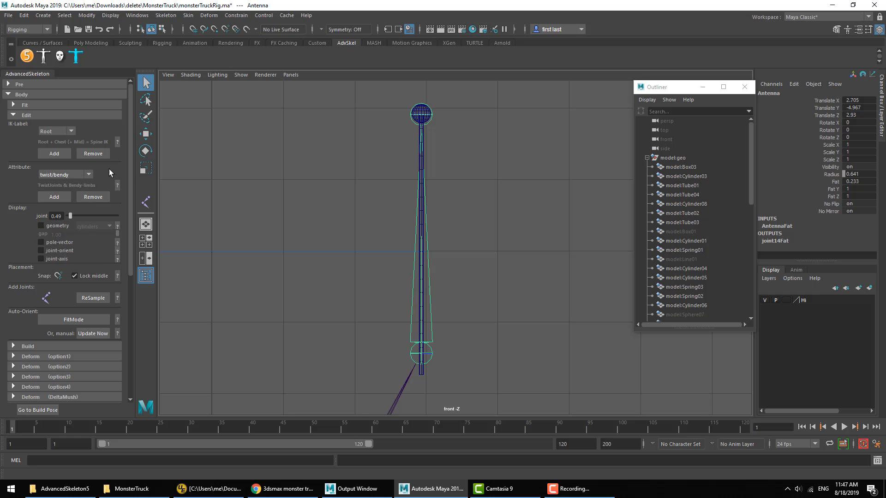
click(64, 174)
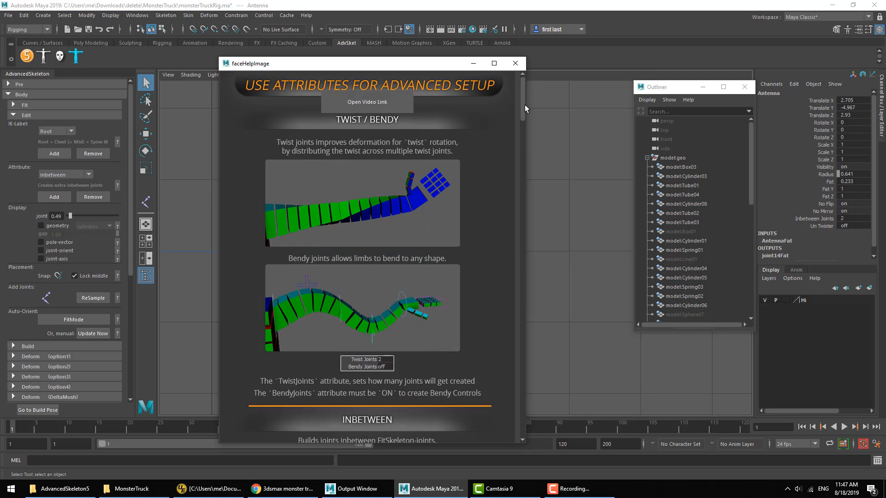
scroll(down, 3)
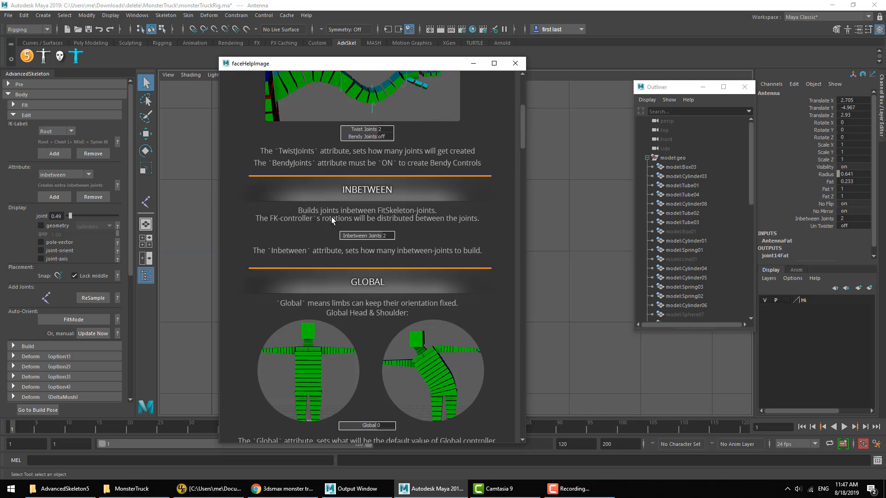
mouse_move(403, 215)
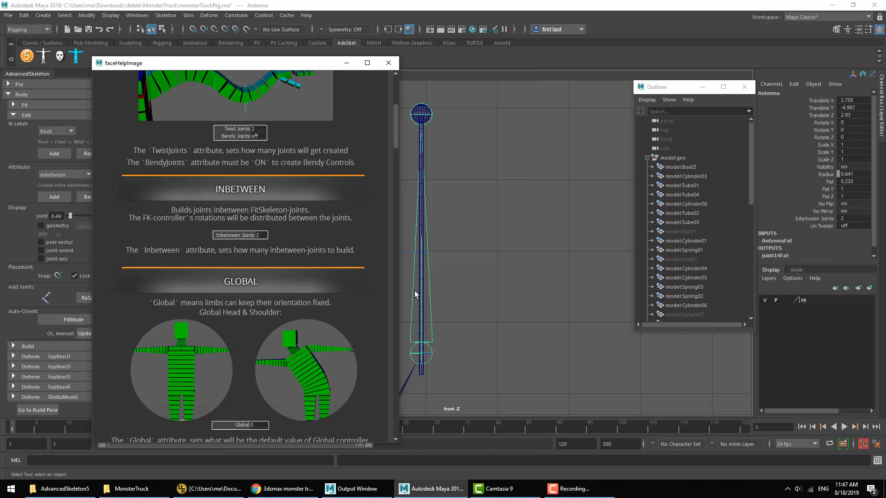
mouse_move(175, 224)
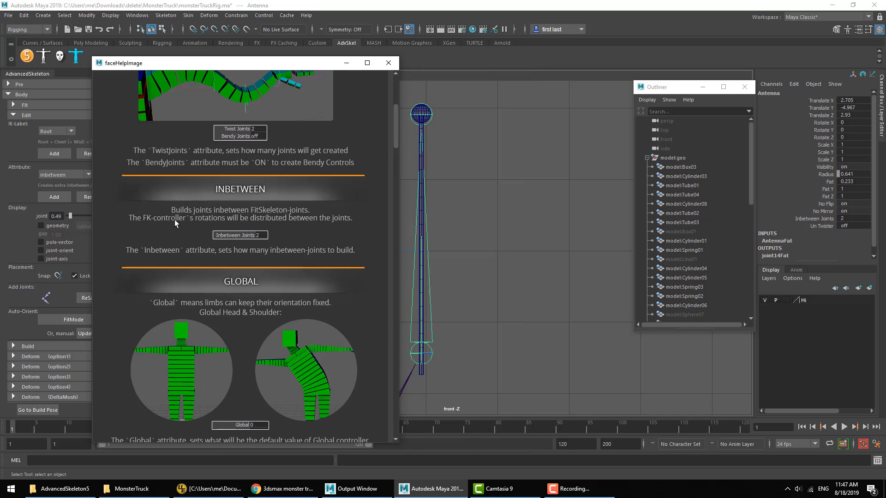
mouse_move(388, 63)
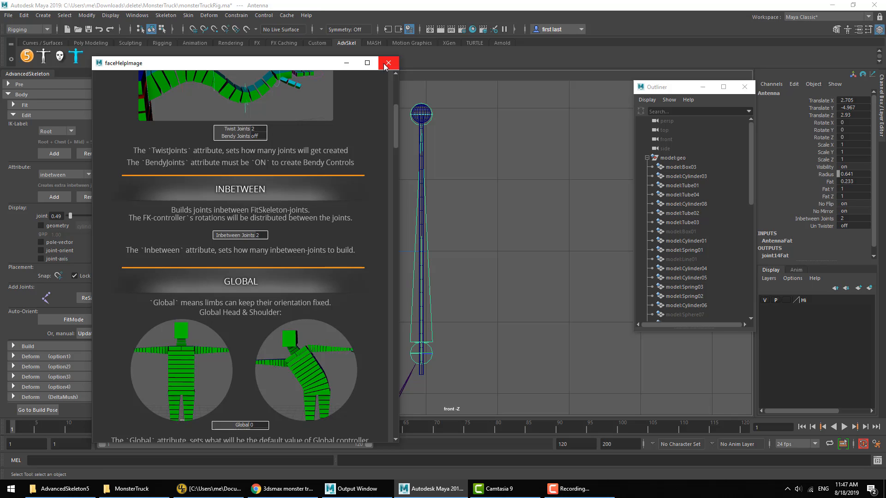
click(389, 63)
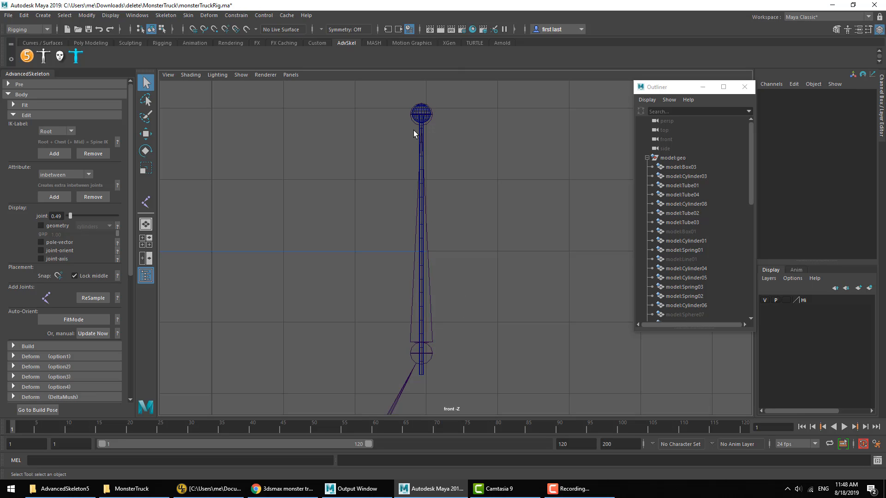
mouse_move(435, 388)
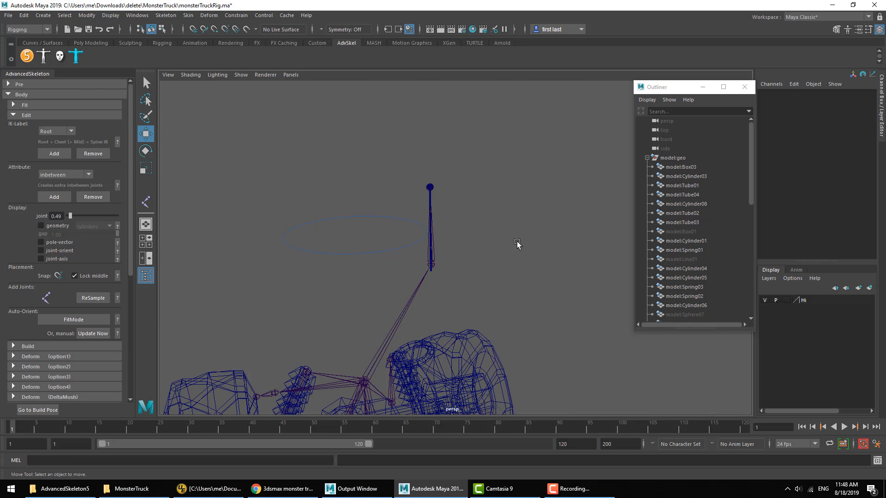
Step: Run ReBuild AdvancedSkeleton so the antenna becomes a chain of inbetween joints
click(27, 346)
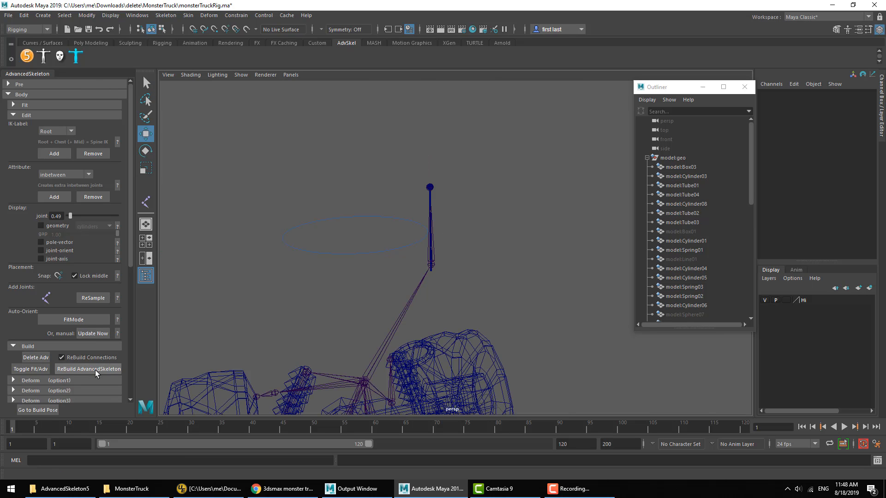
click(89, 369)
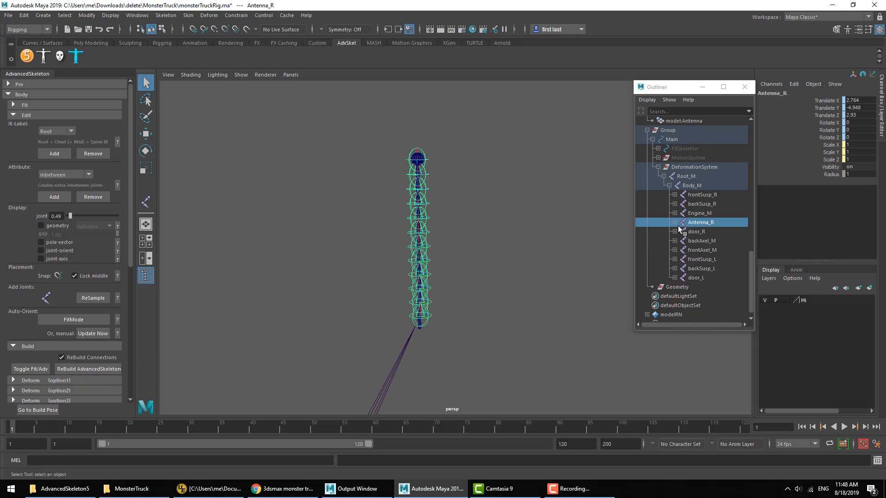
Step: Select the Antenna_R chain down to AntennaEnd_R plus the antenna ball mesh and bind skin
click(665, 223)
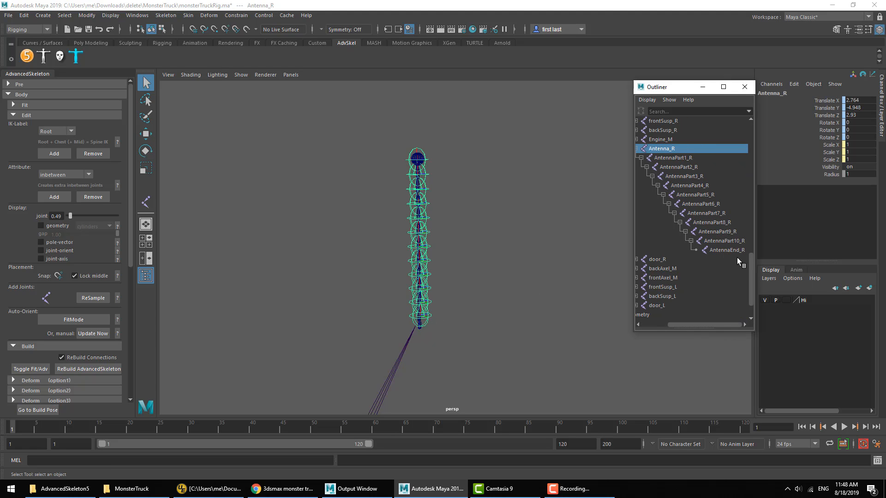
click(727, 250)
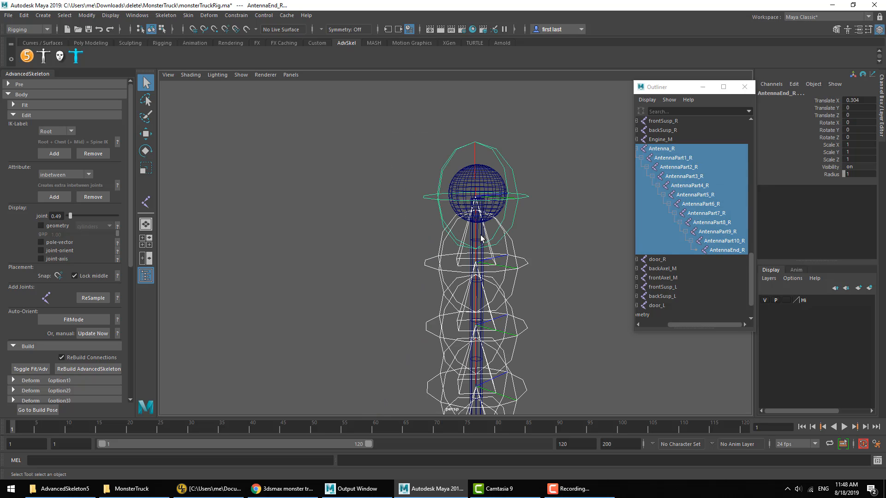
click(477, 194)
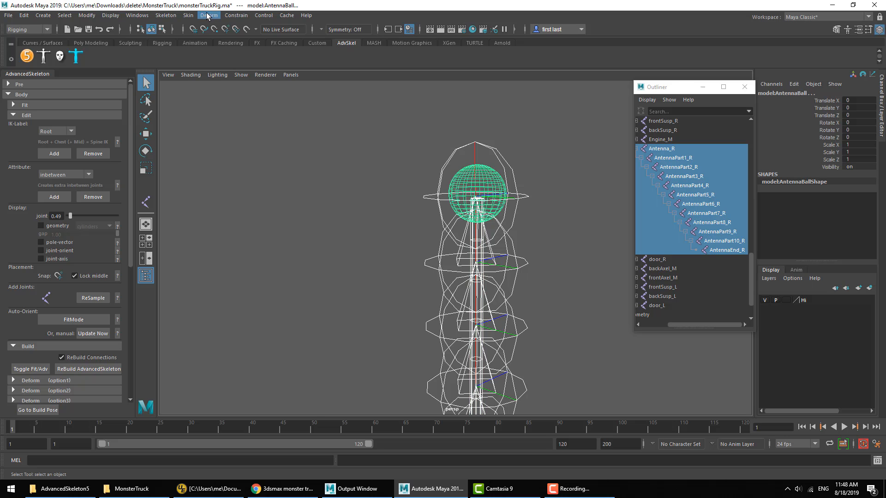
click(660, 147)
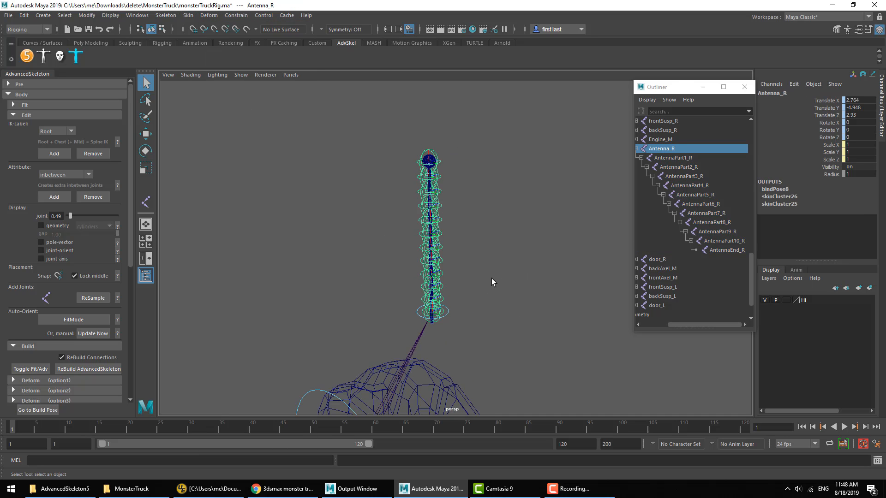
click(432, 311)
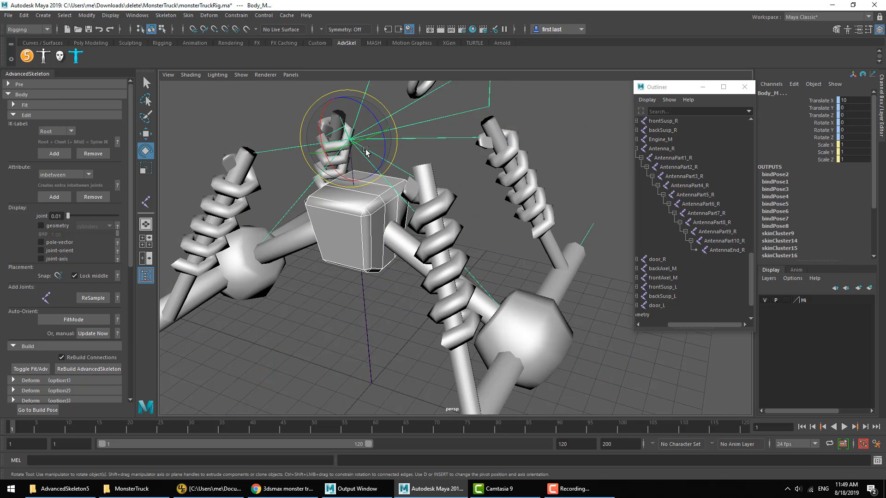
Step: Hide the body block, both suspension springs and the front axle, leaving only the joint skeleton
click(209, 16)
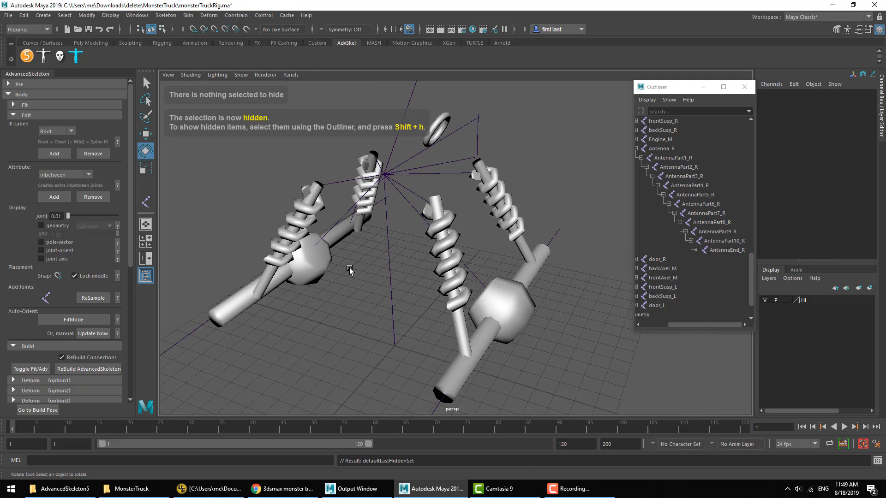
click(444, 218)
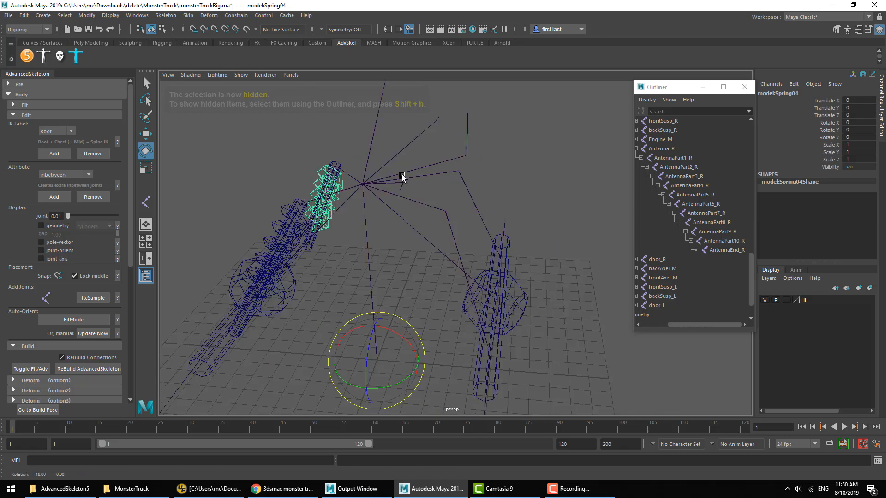
click(661, 297)
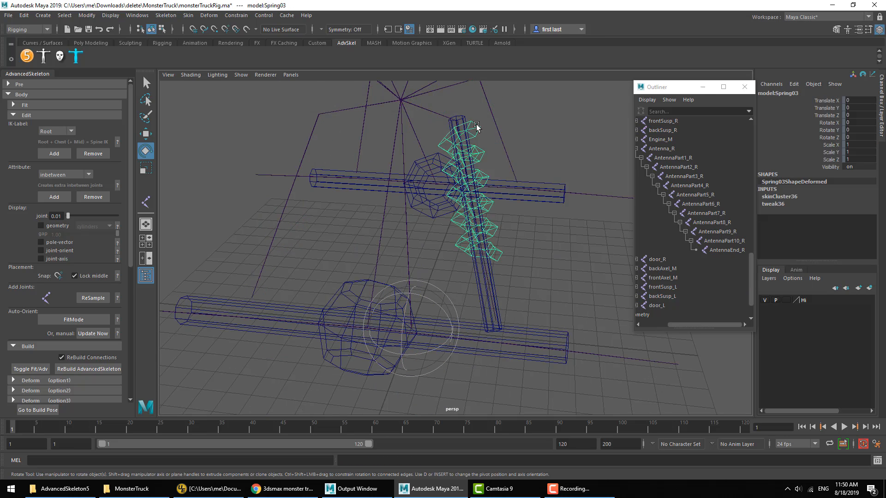
click(662, 278)
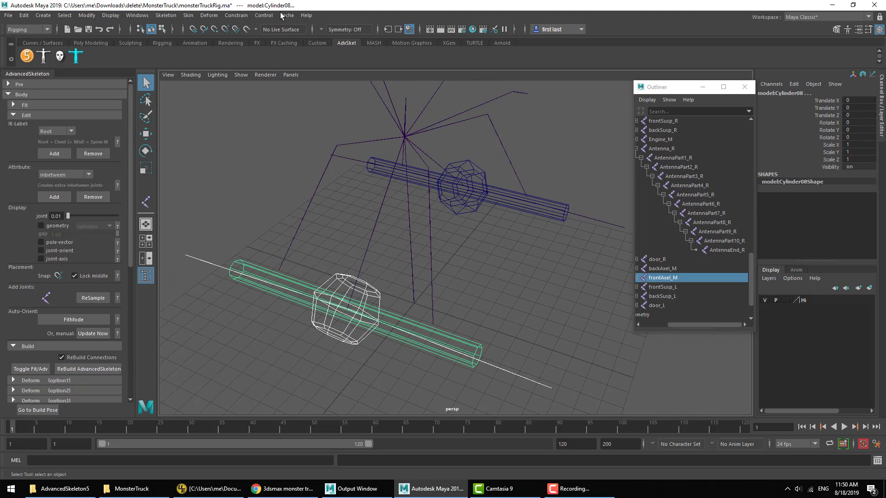
click(187, 16)
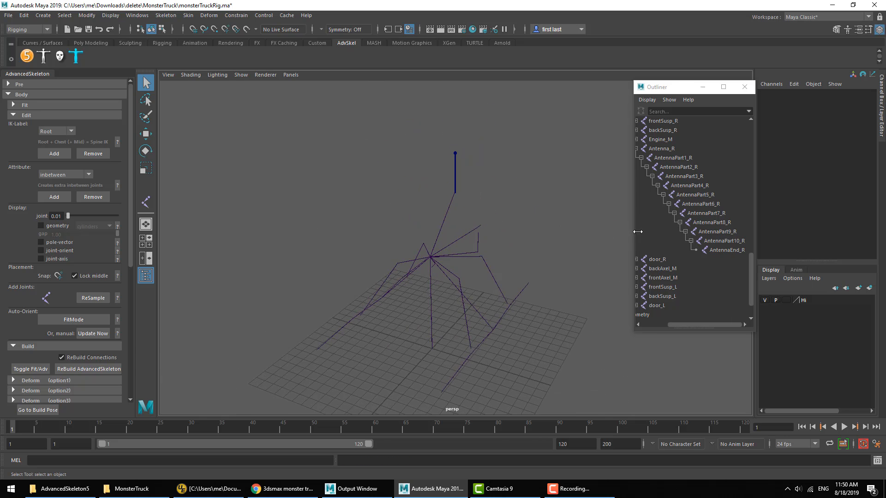
Step: Parent model:geo under the rig's Group > Geometry in the Outliner and collapse the hierarchy
scroll(up, 3)
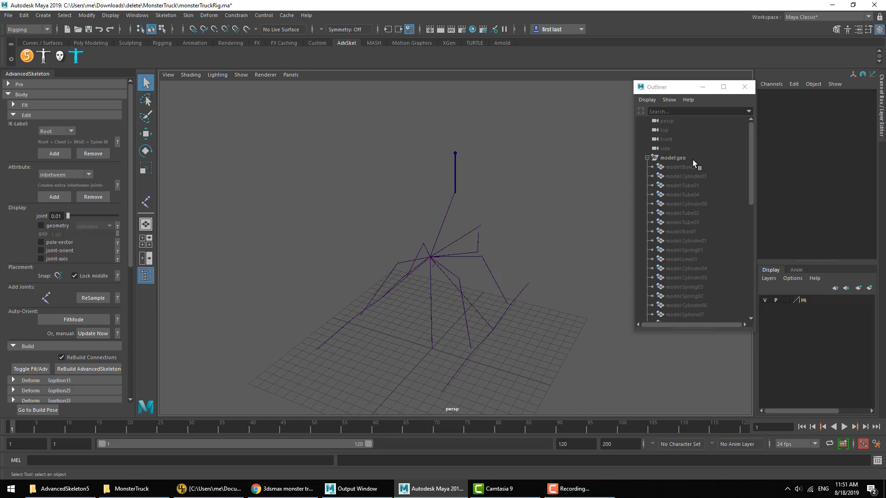
click(682, 250)
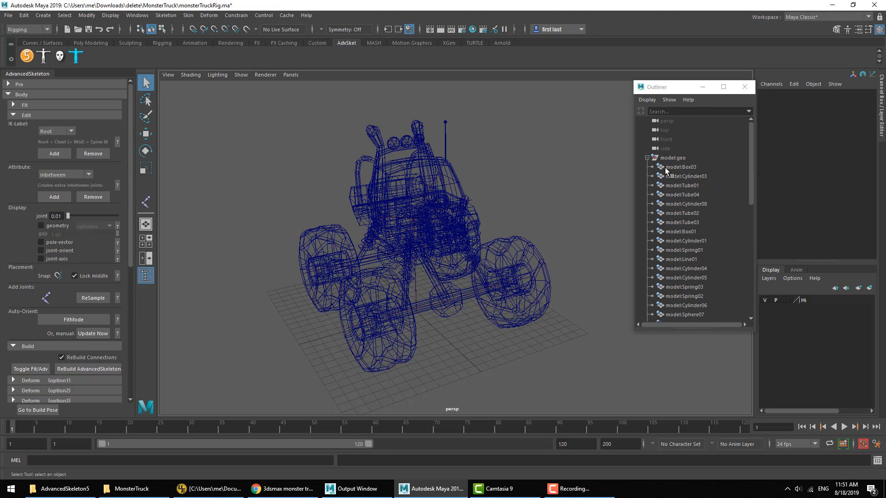
click(647, 157)
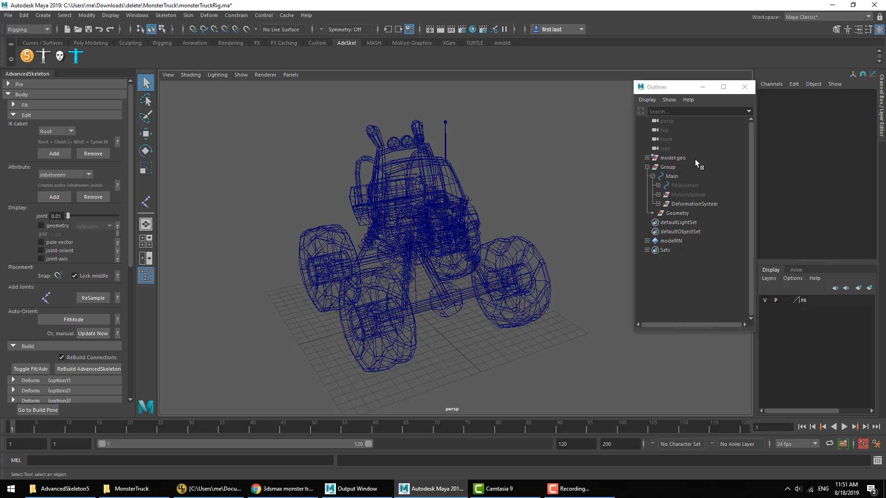
click(673, 158)
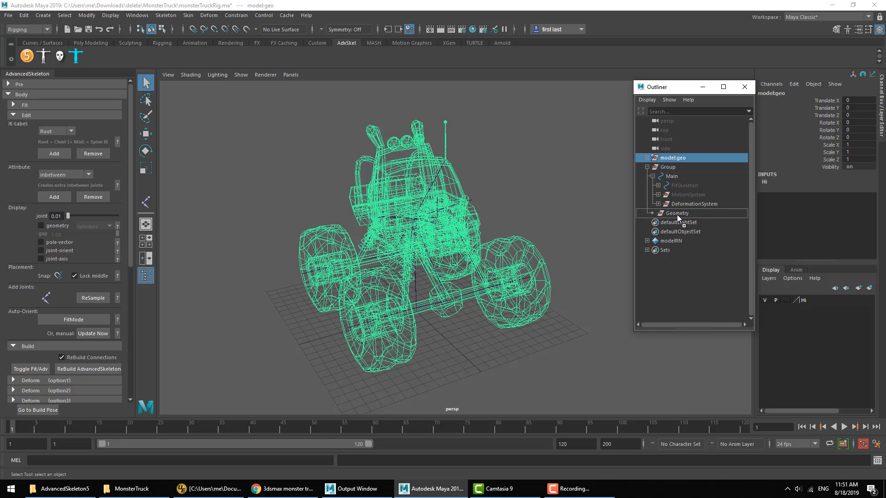
click(648, 167)
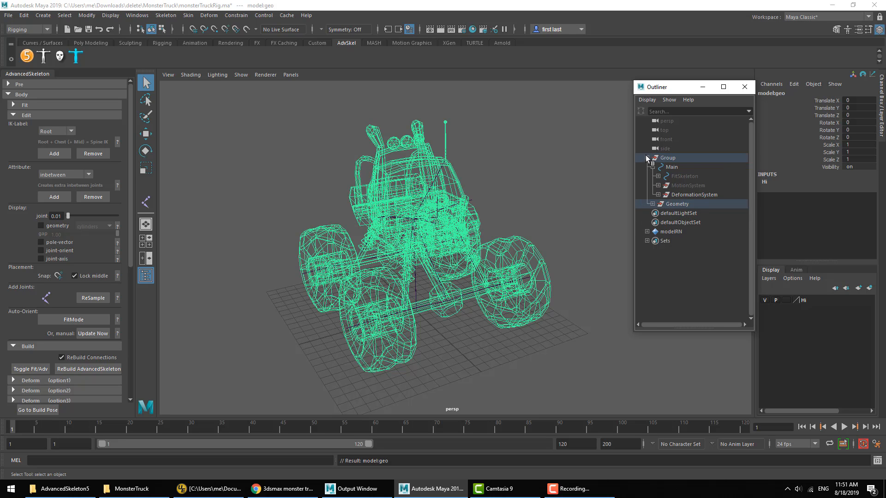
click(648, 158)
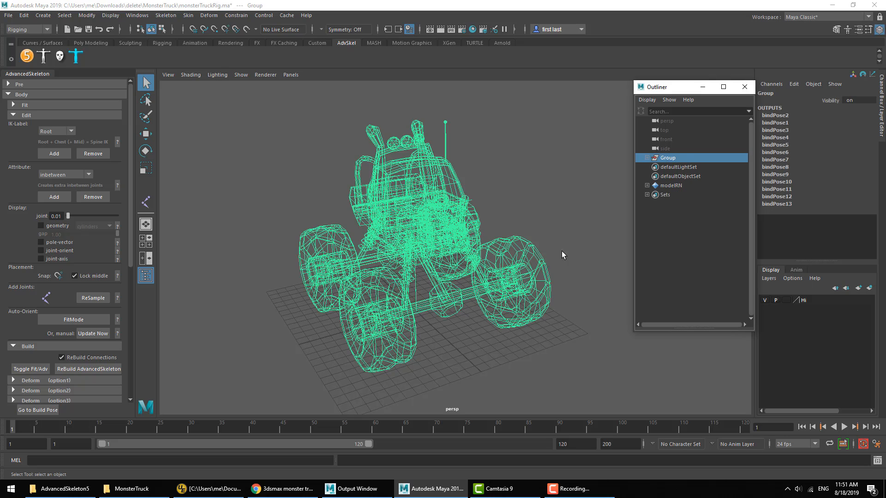
mouse_move(669, 165)
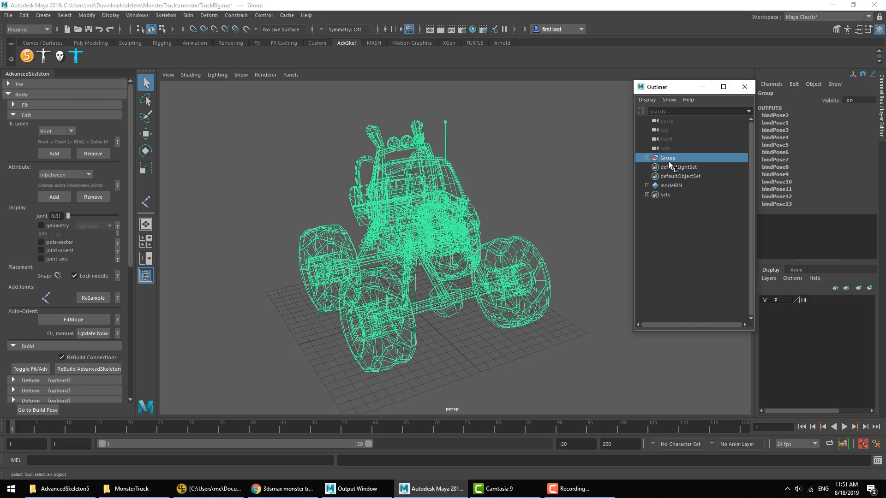
mouse_move(588, 219)
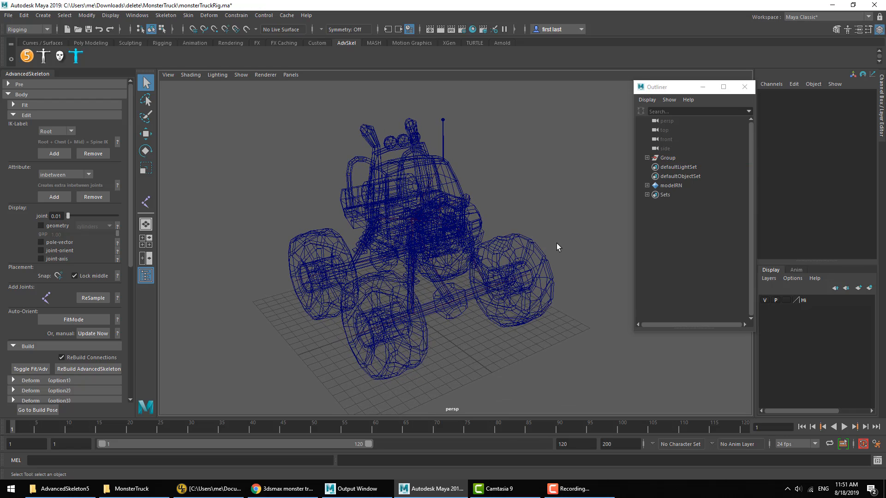
Step: Test the FKAntenna_R control in shaded view, deselect it, then toggle between wireframe rig-only and shaded display
key(5)
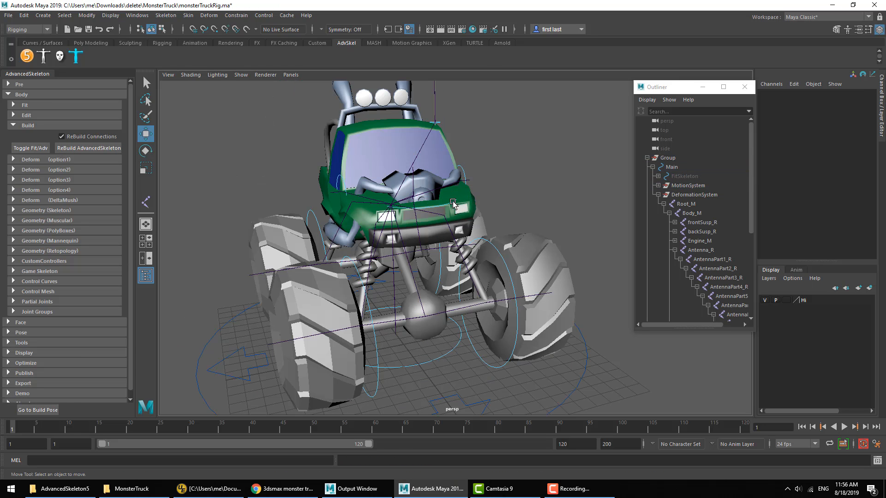
click(412, 178)
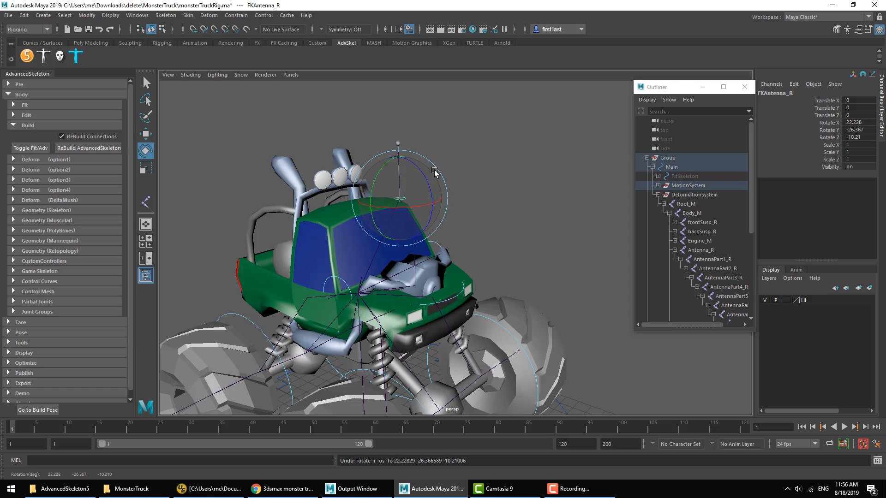
click(351, 299)
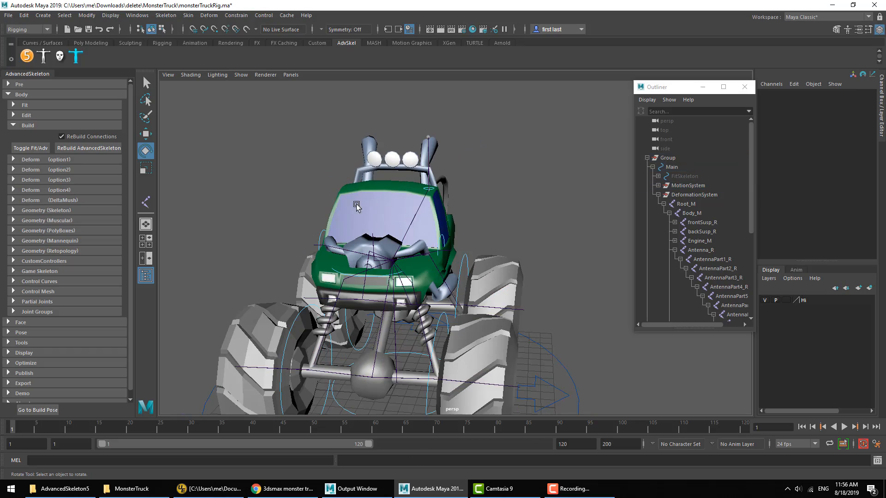
key(4)
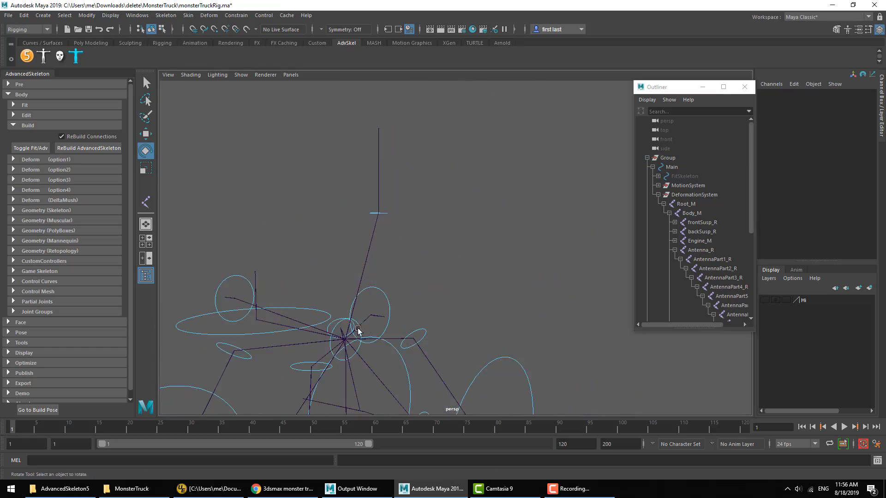
key(5)
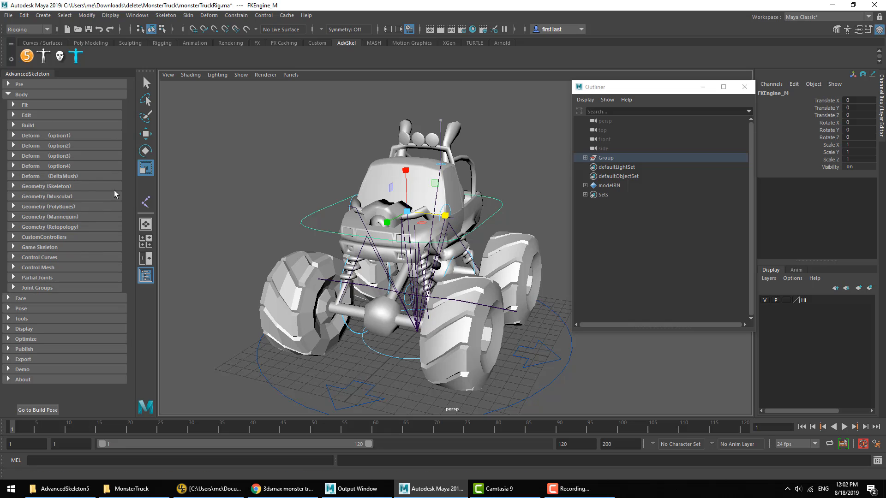
mouse_move(42, 261)
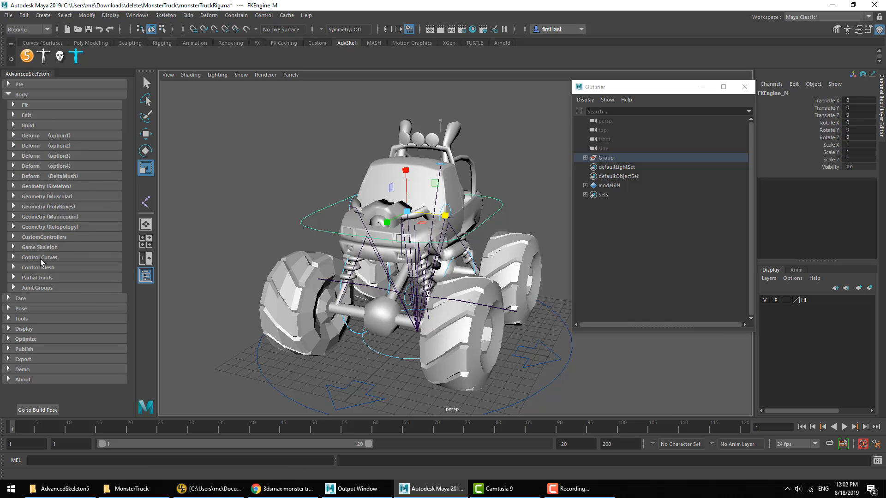
Step: Expand the Control Curves section of the AdvancedSkeleton Body panel and scroll through its tools
click(40, 257)
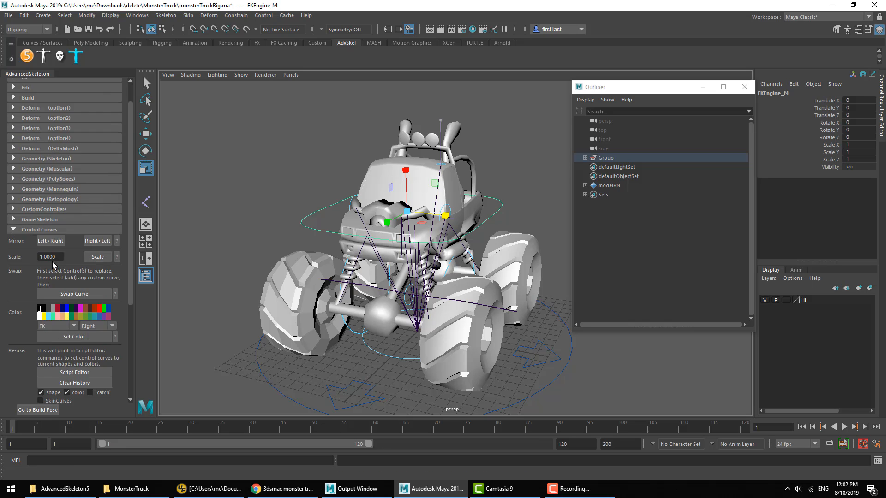
scroll(down, 3)
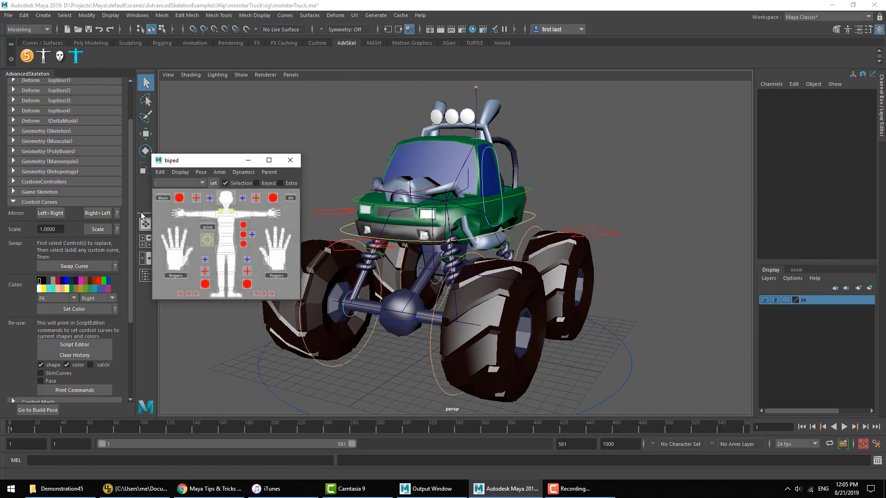
Step: Select FKbody_M in the biped picker, check its Dynamics menu, then deselect it
click(243, 171)
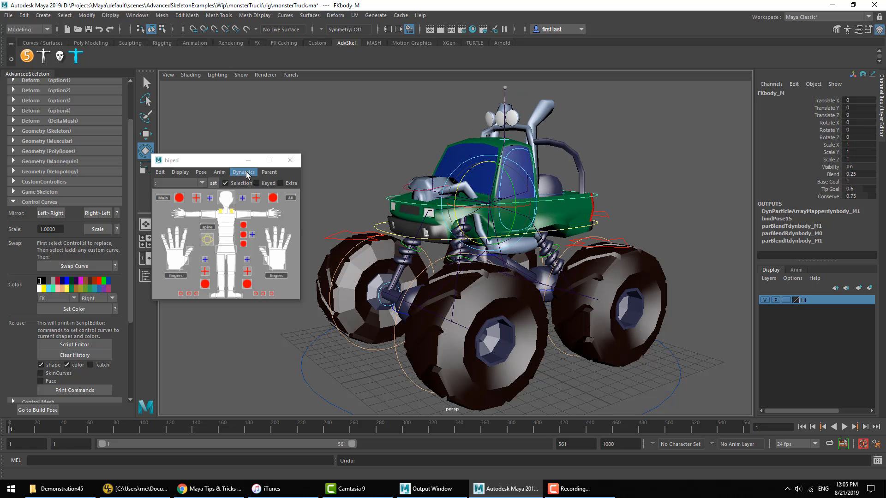
click(243, 171)
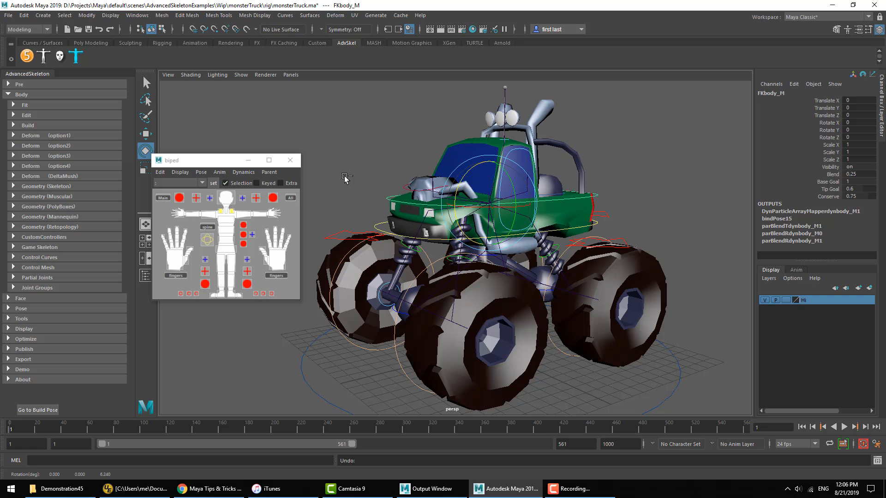
click(243, 173)
text(2000)
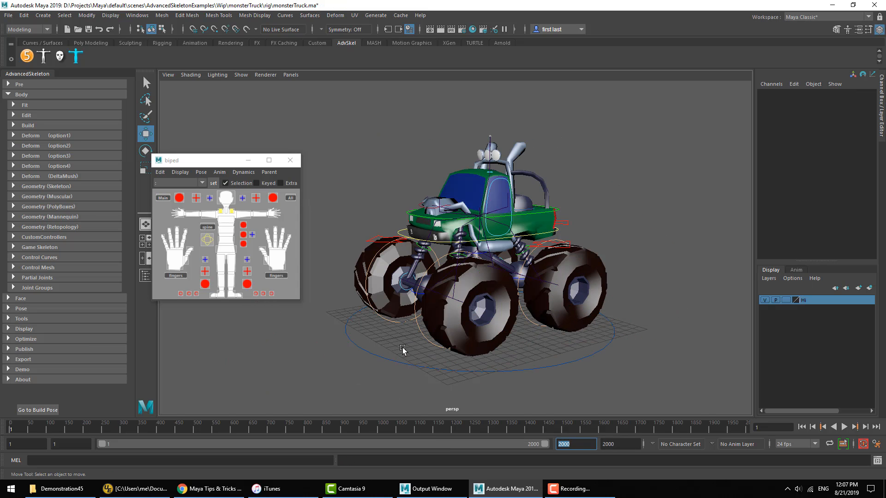
Step: Run Dynamics > Interactive Playback from the picker's Main control and stop it after the suspension settles
click(244, 172)
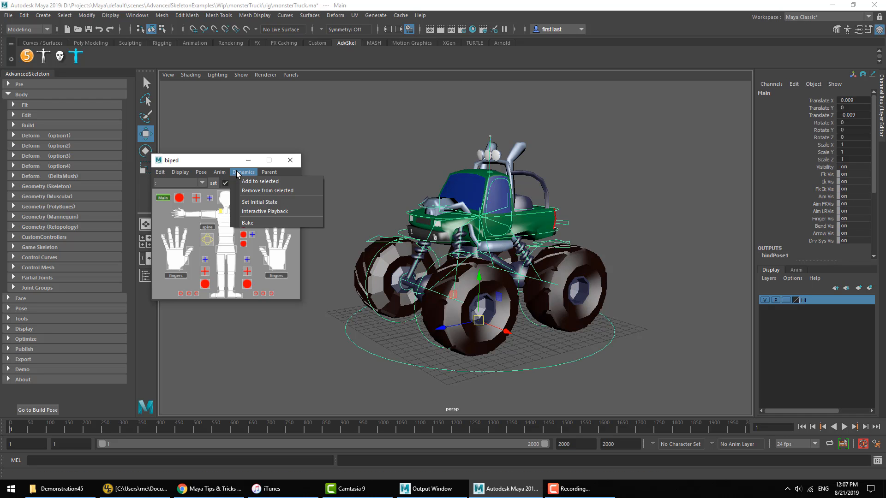
click(264, 211)
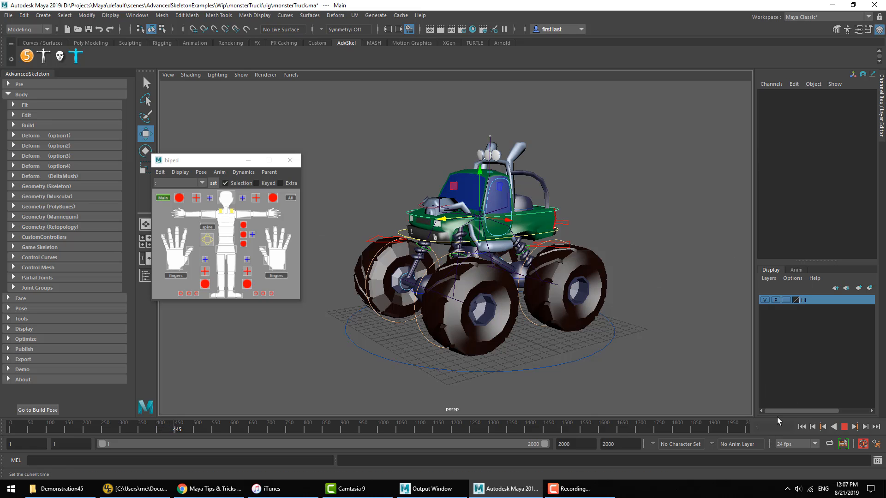
click(479, 216)
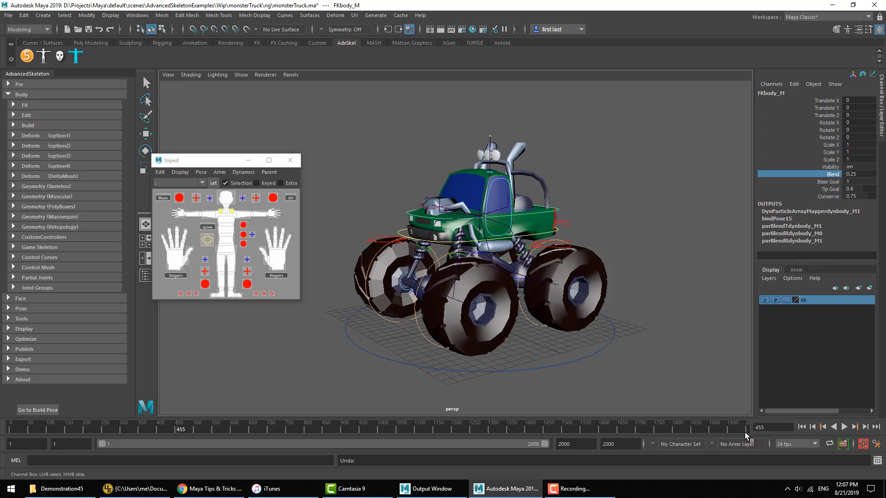
Step: Select FKbody_M's Blend, Base Goal, Tip Goal and Conserve channels in the Channel Box
click(830, 188)
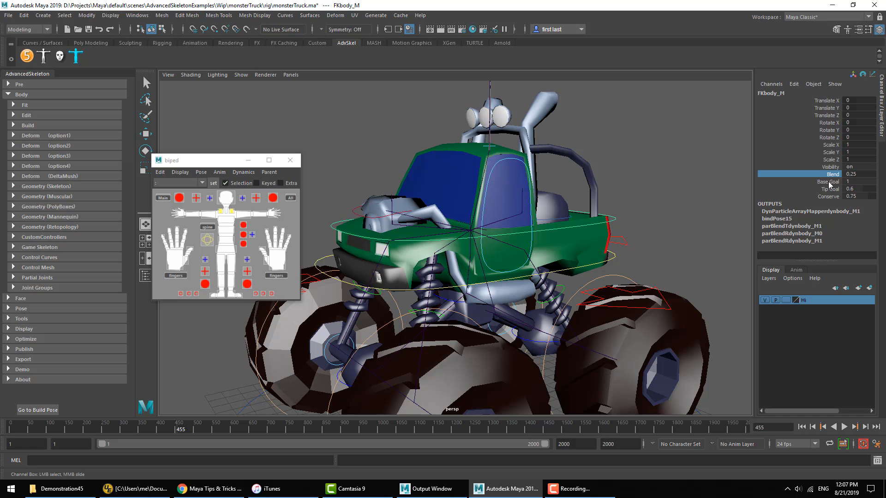
click(827, 184)
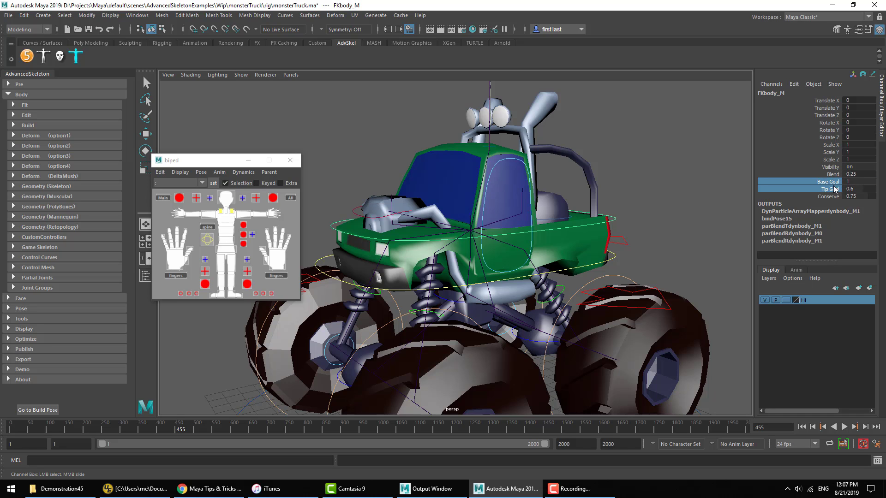
click(828, 188)
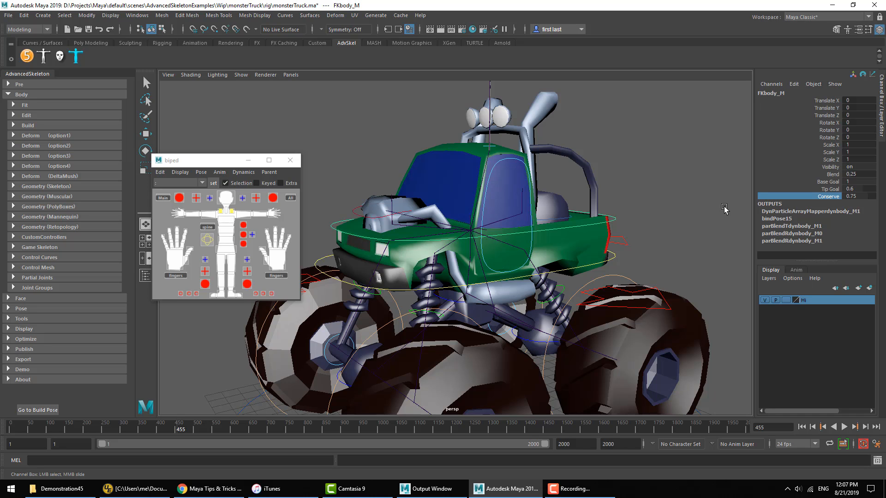
mouse_move(620, 205)
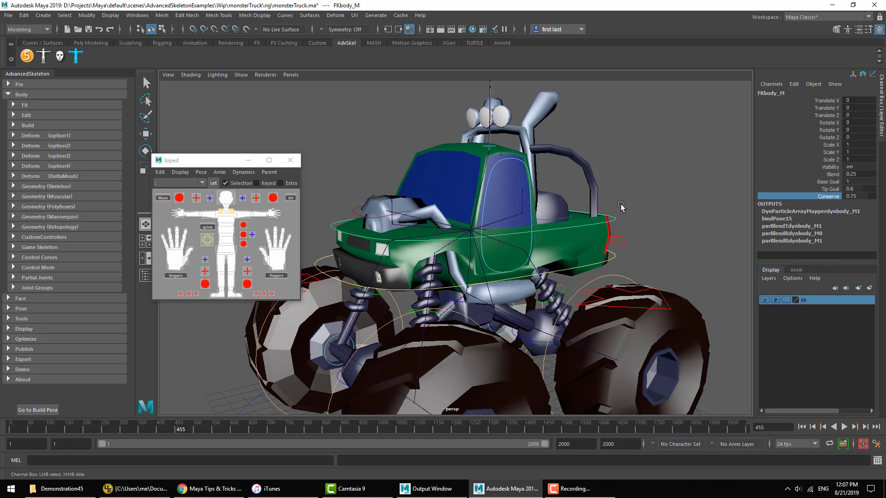
mouse_move(657, 236)
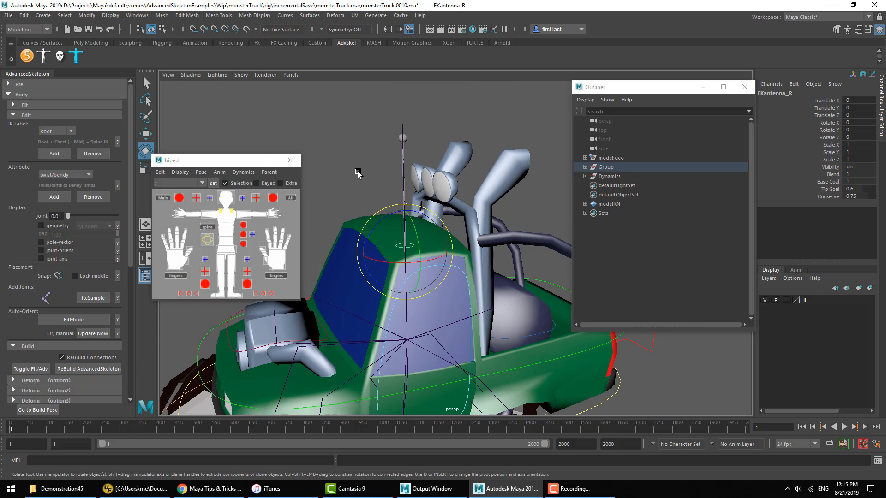
Step: Start Interactive Playback from the antenna control's Dynamics menu, move the truck, then stop the simulation
click(243, 172)
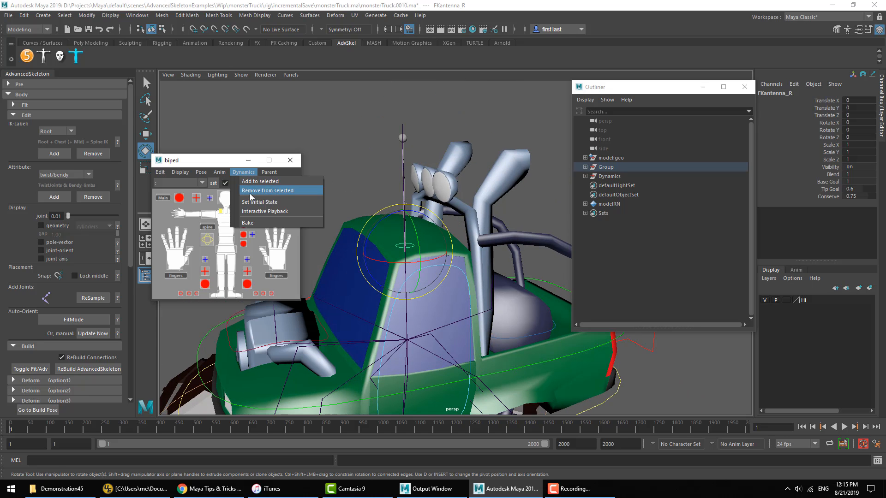
mouse_move(261, 184)
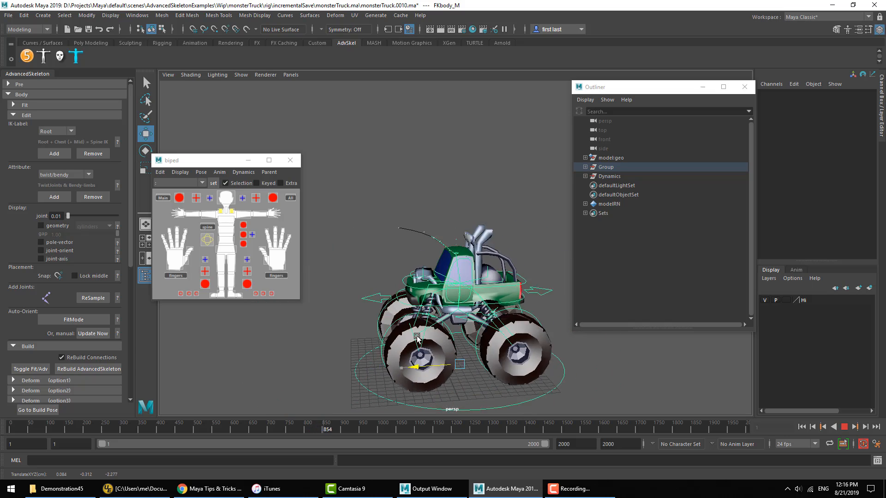
click(842, 426)
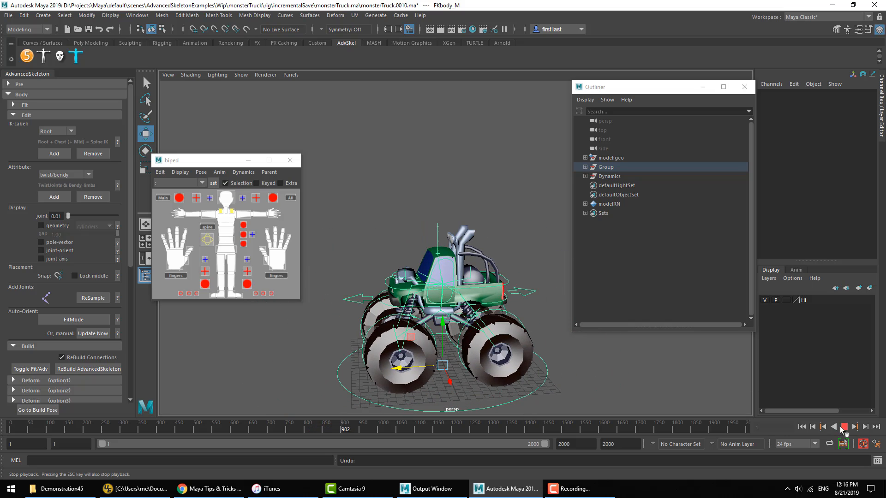